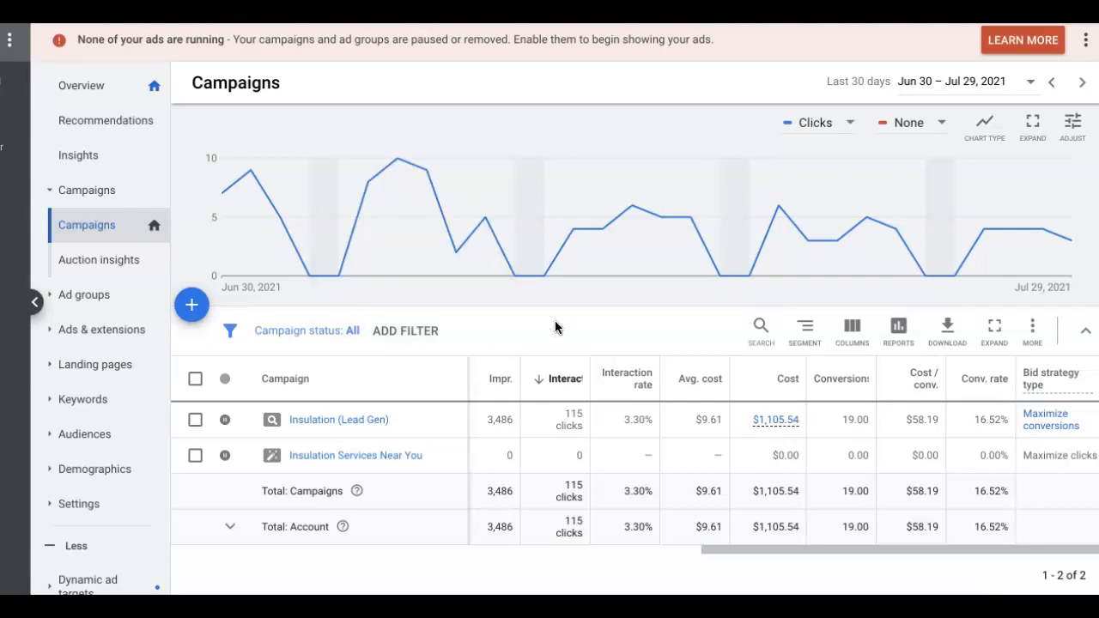
{"action": "mouse_move", "coordinate": [580, 315]}
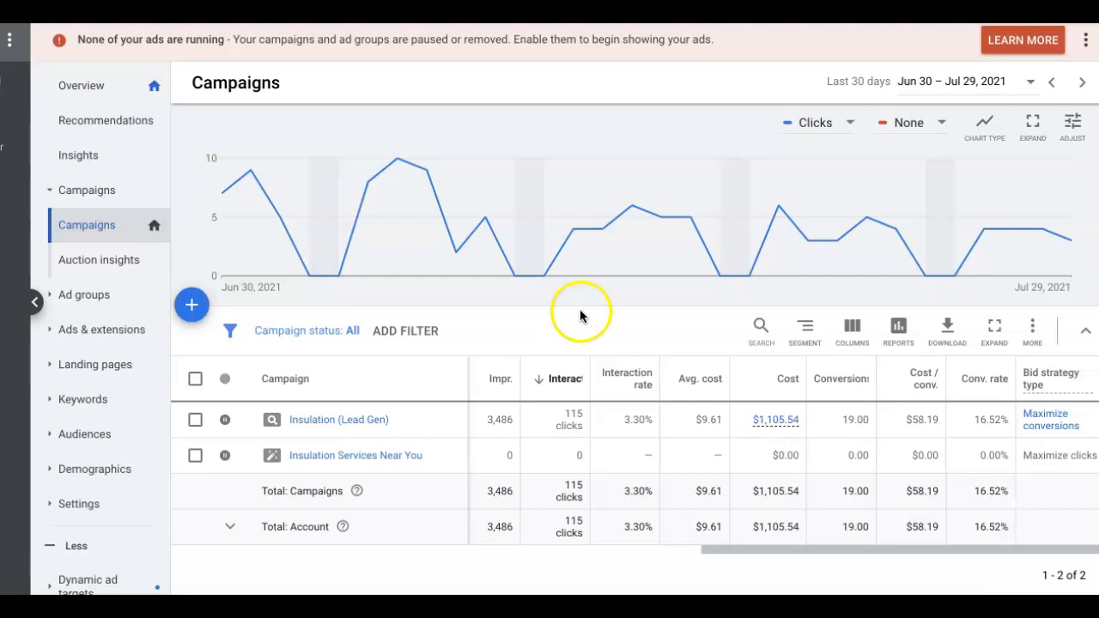
{"action": "mouse_move", "coordinate": [868, 436]}
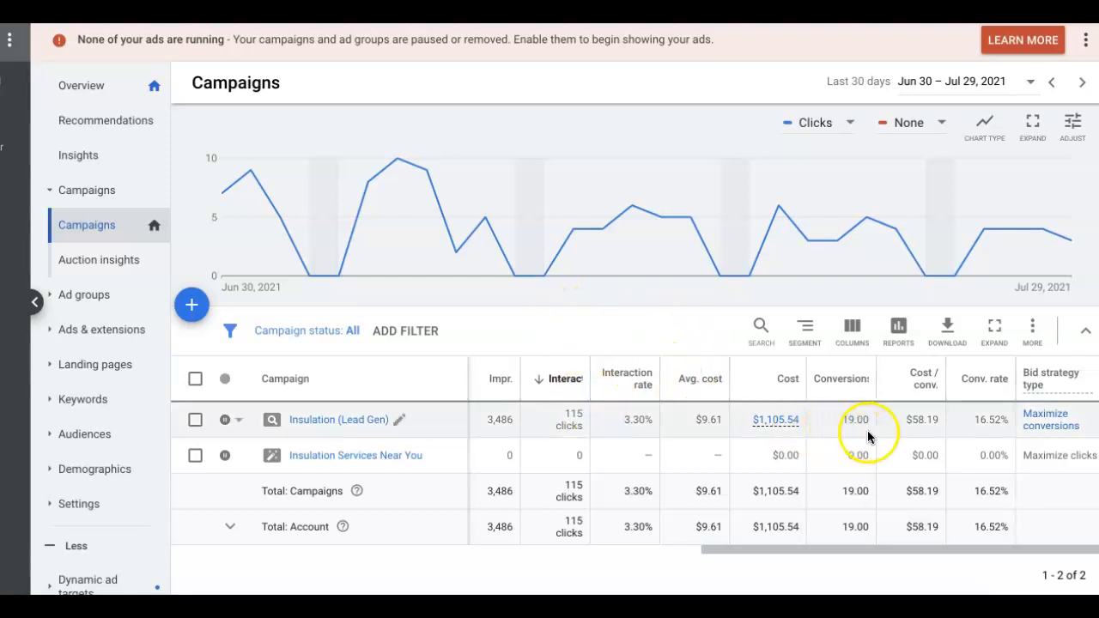
{"action": "mouse_move", "coordinate": [512, 429]}
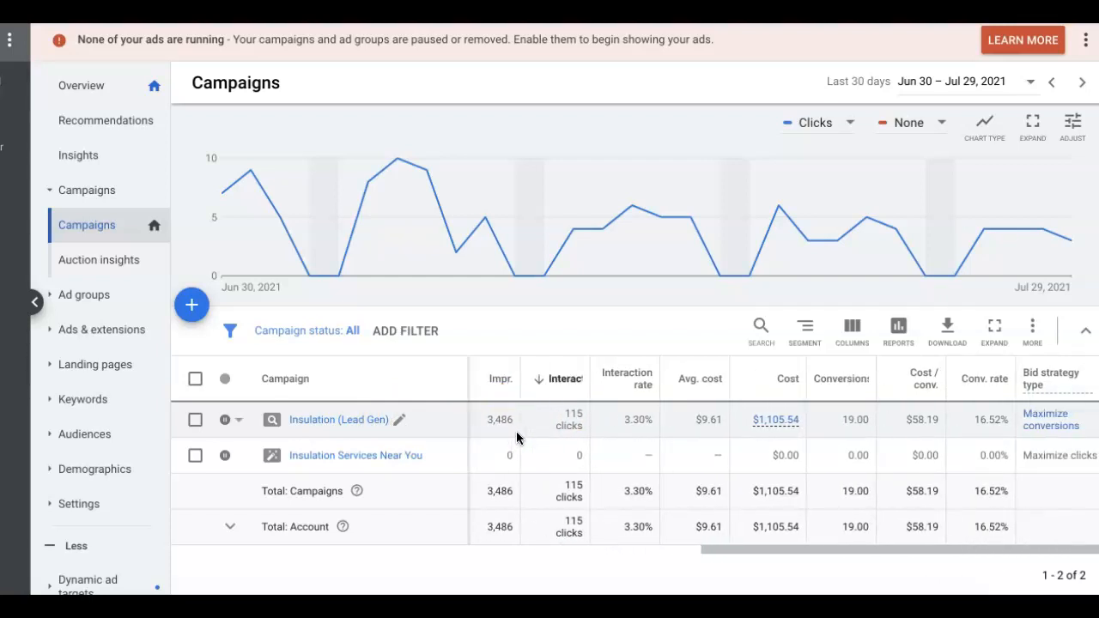
{"action": "mouse_move", "coordinate": [607, 436]}
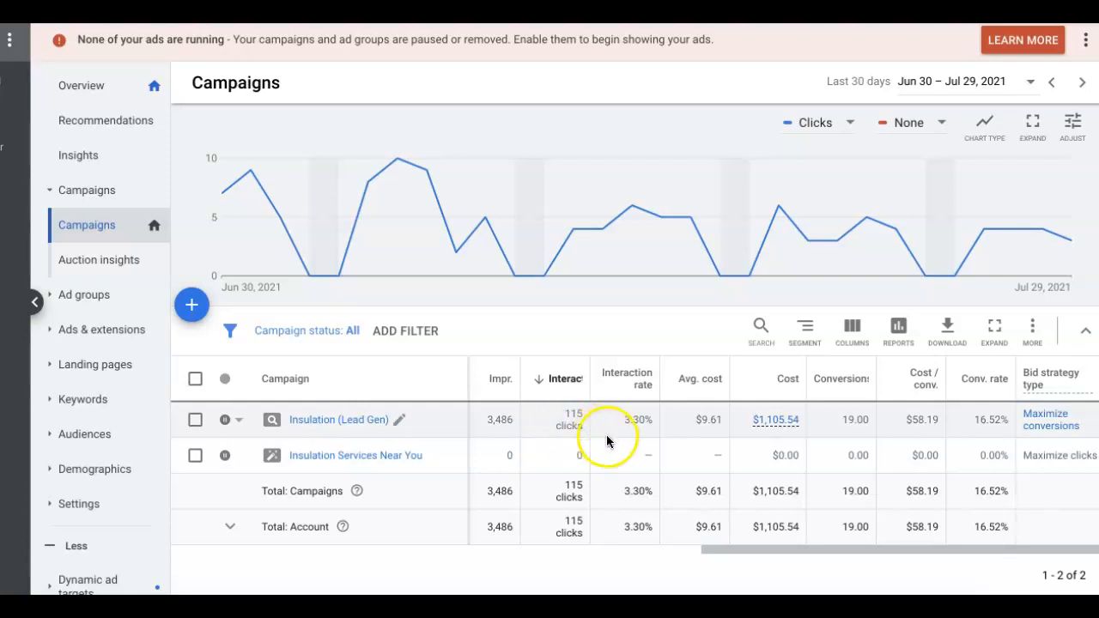
{"action": "mouse_move", "coordinate": [625, 438]}
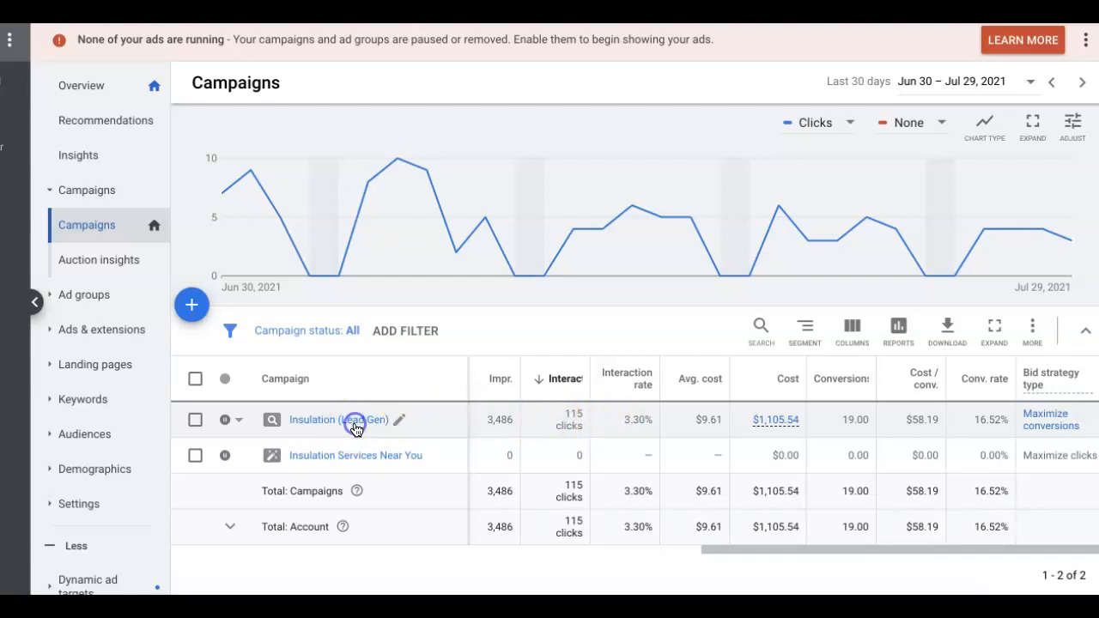
Open the Insulation (Lead Gen) campaign's ad groups and scan CTR, avg. CPC and cost columns
{"action": "left_click", "coordinate": [338, 419]}
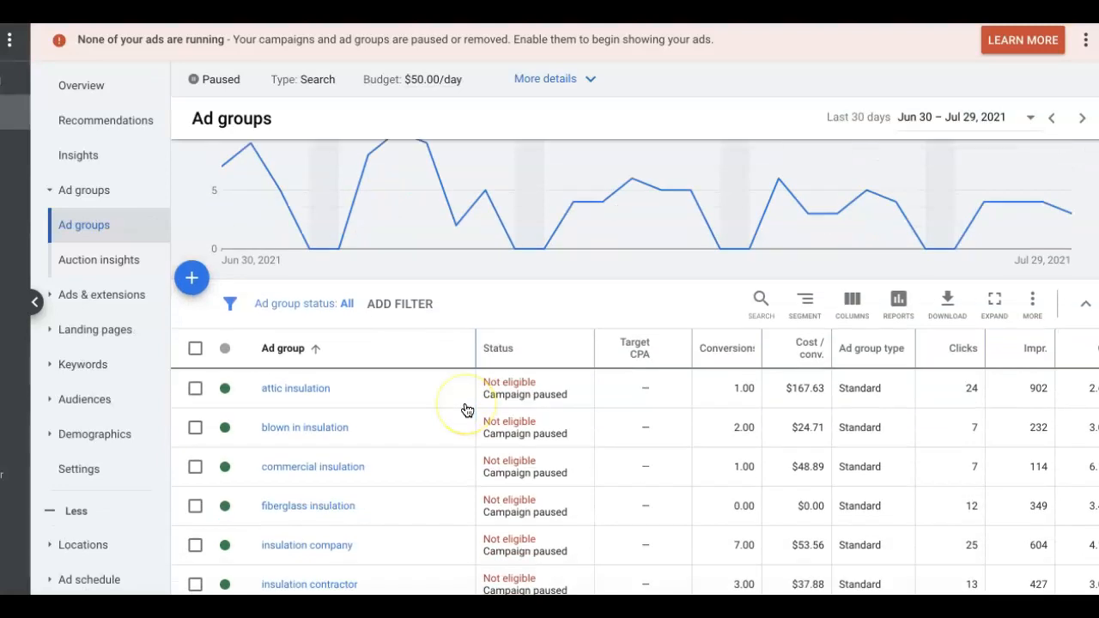
{"action": "scroll", "scroll_direction": "down", "scroll_amount": 3}
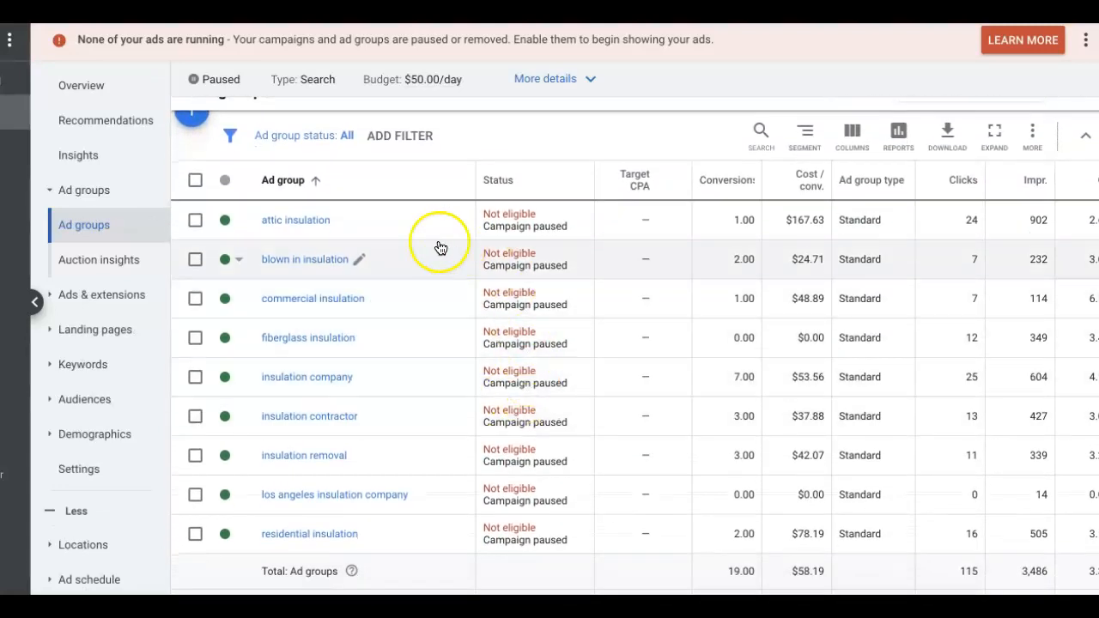
{"action": "mouse_move", "coordinate": [395, 268]}
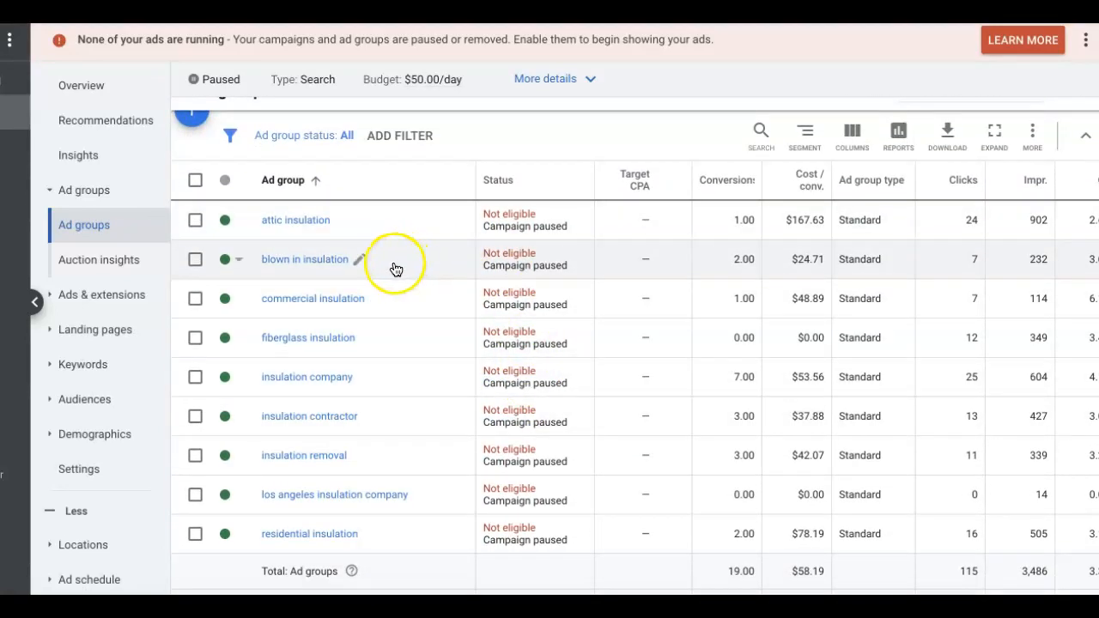
{"action": "mouse_move", "coordinate": [425, 335]}
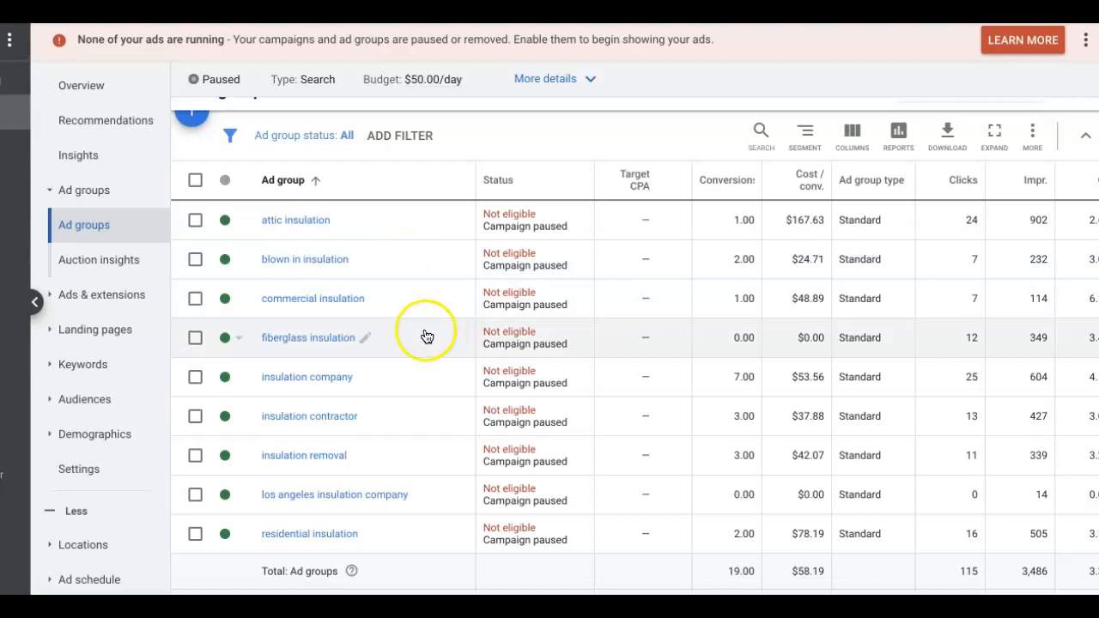
{"action": "mouse_move", "coordinate": [385, 425]}
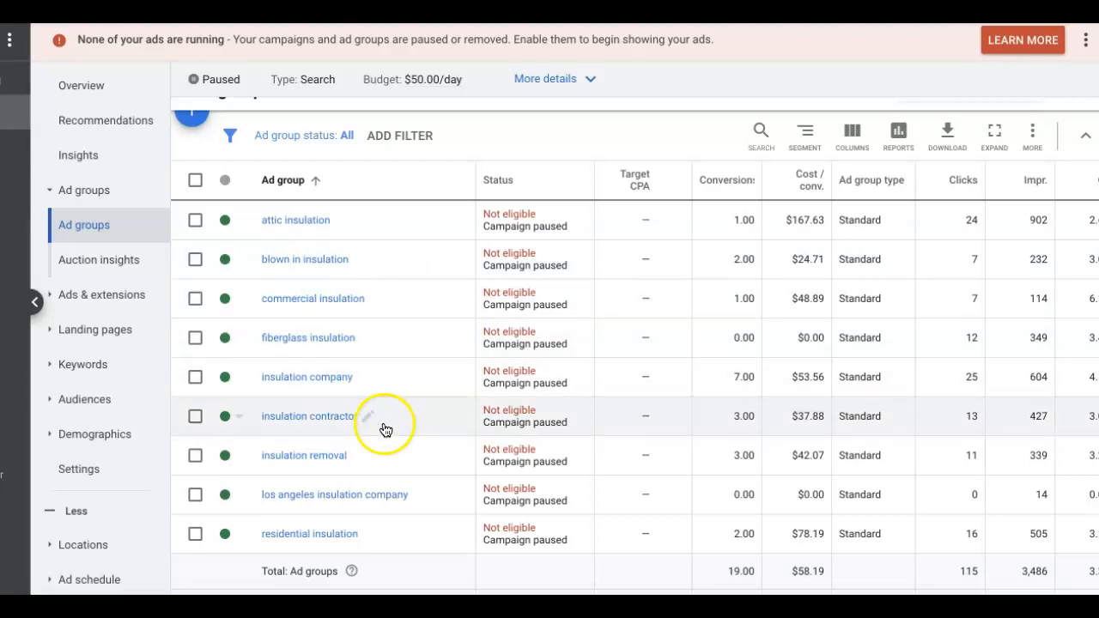
{"action": "mouse_move", "coordinate": [335, 494]}
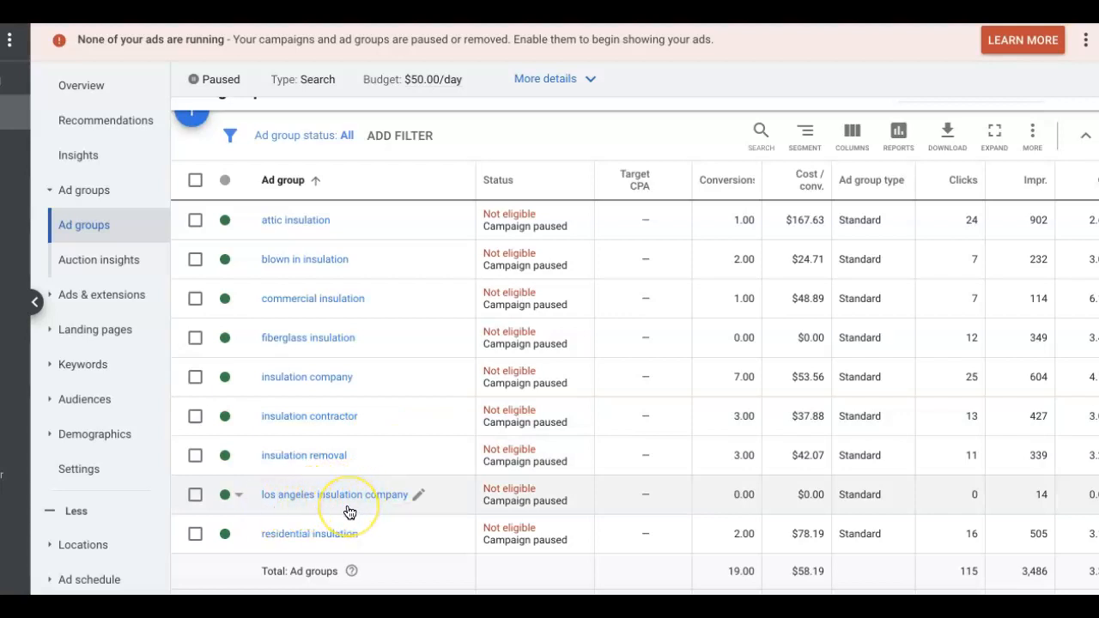
{"action": "mouse_move", "coordinate": [549, 498]}
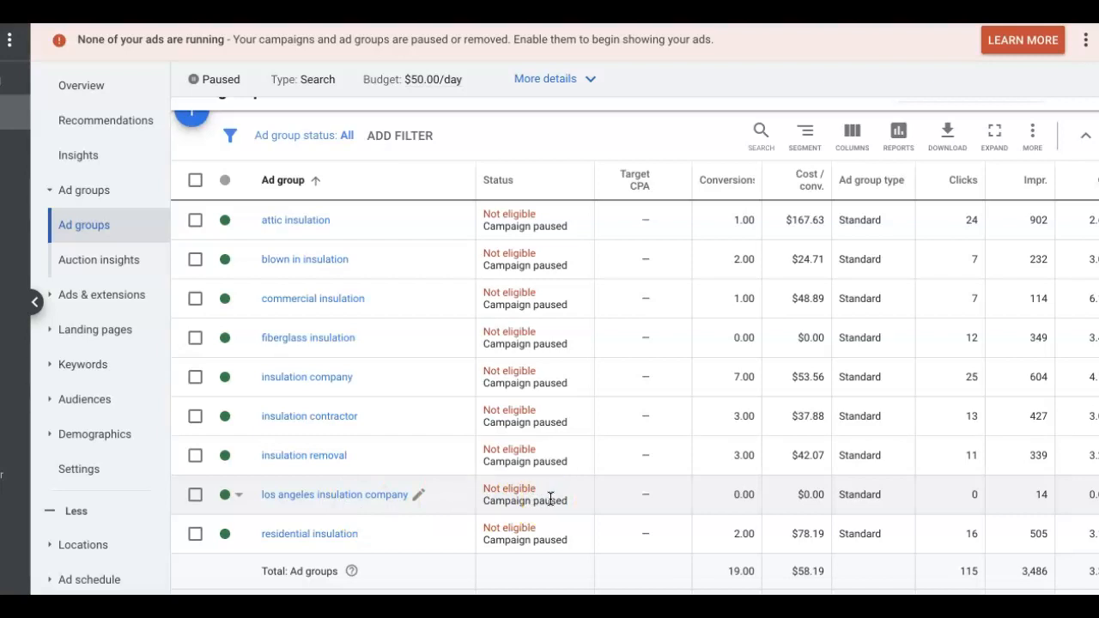
{"action": "mouse_move", "coordinate": [484, 364]}
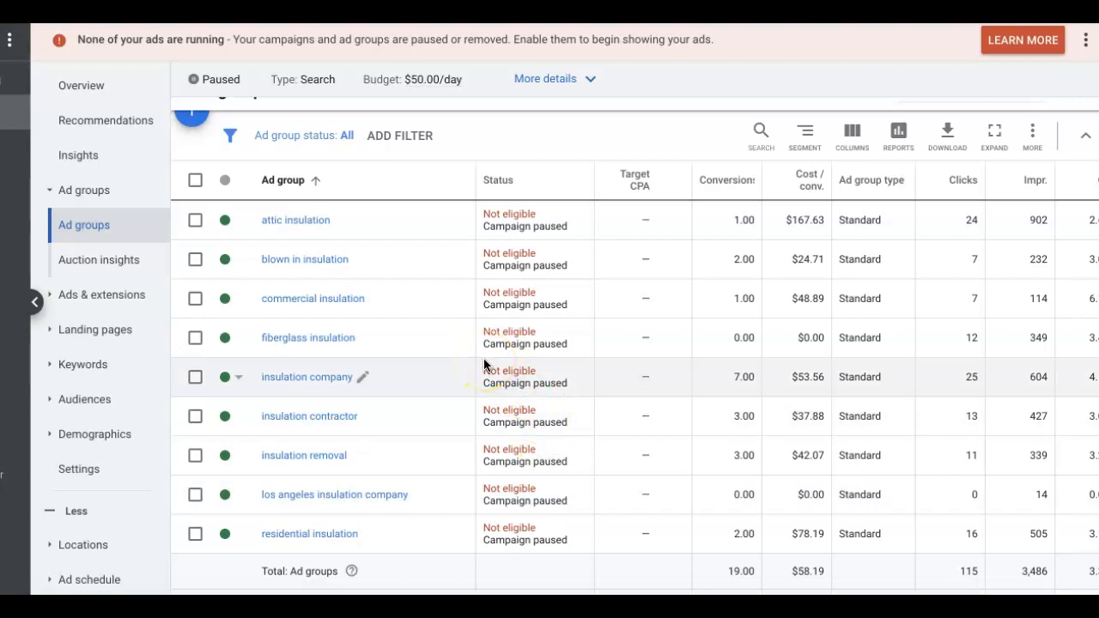
{"action": "scroll", "scroll_direction": "right", "scroll_amount": 3}
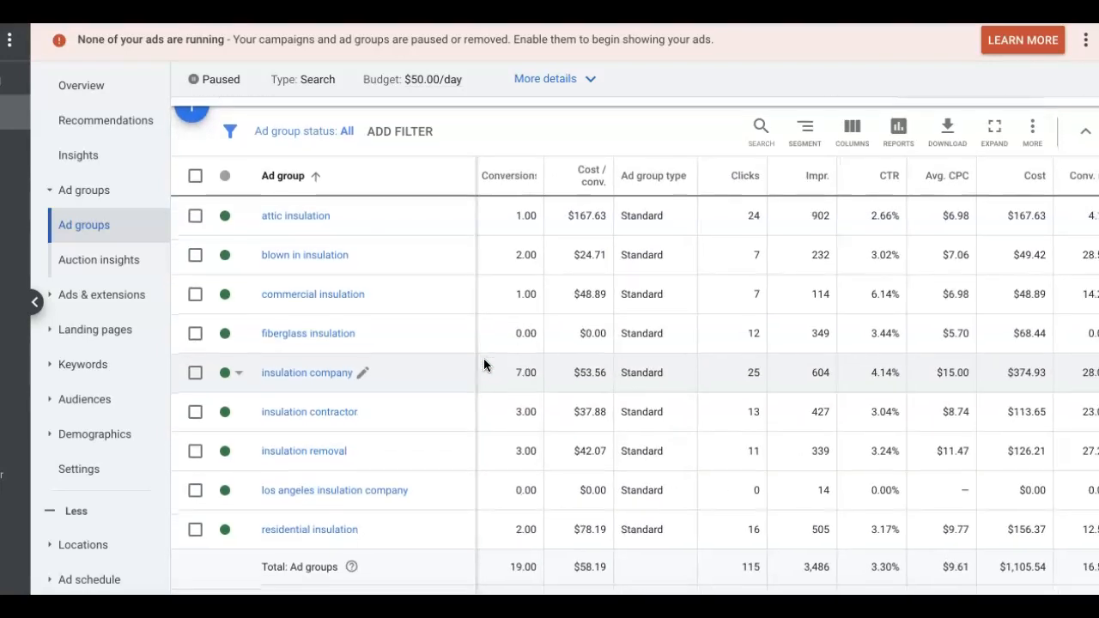
{"action": "mouse_move", "coordinate": [582, 324]}
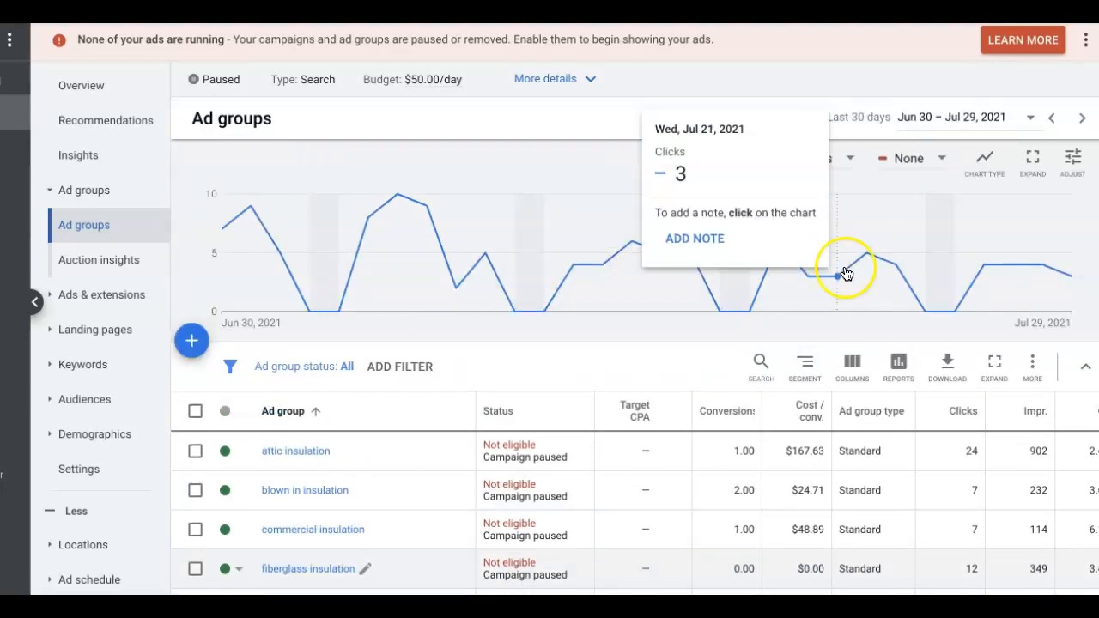
Set the report period to June 2 – July 29, 2021 and scan the ad group stats
{"action": "left_click", "coordinate": [944, 117]}
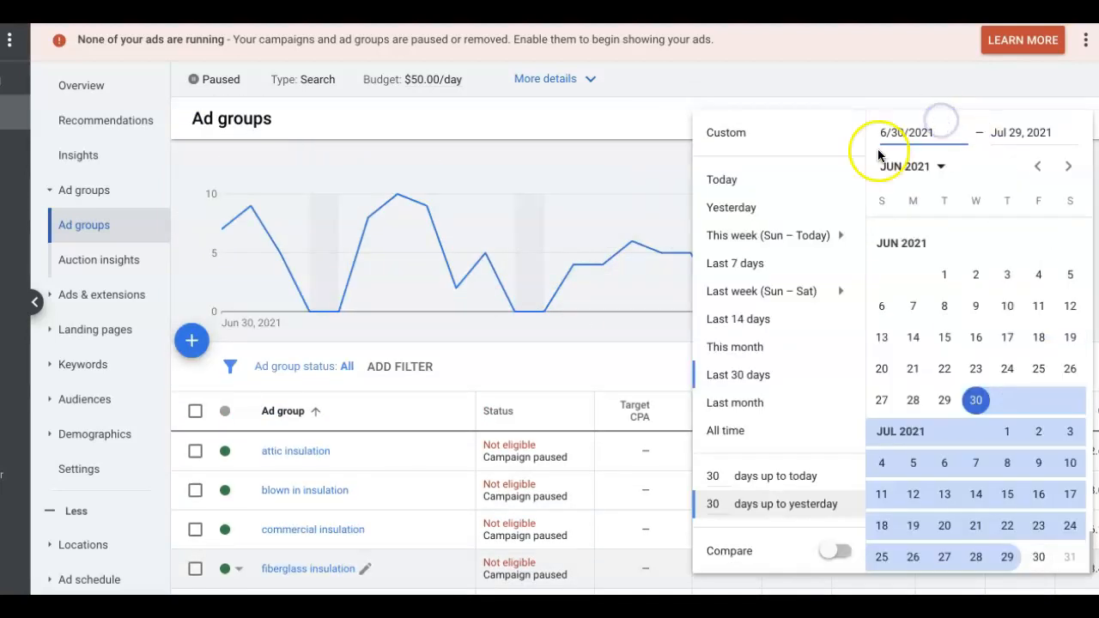
{"action": "left_click", "coordinate": [975, 275]}
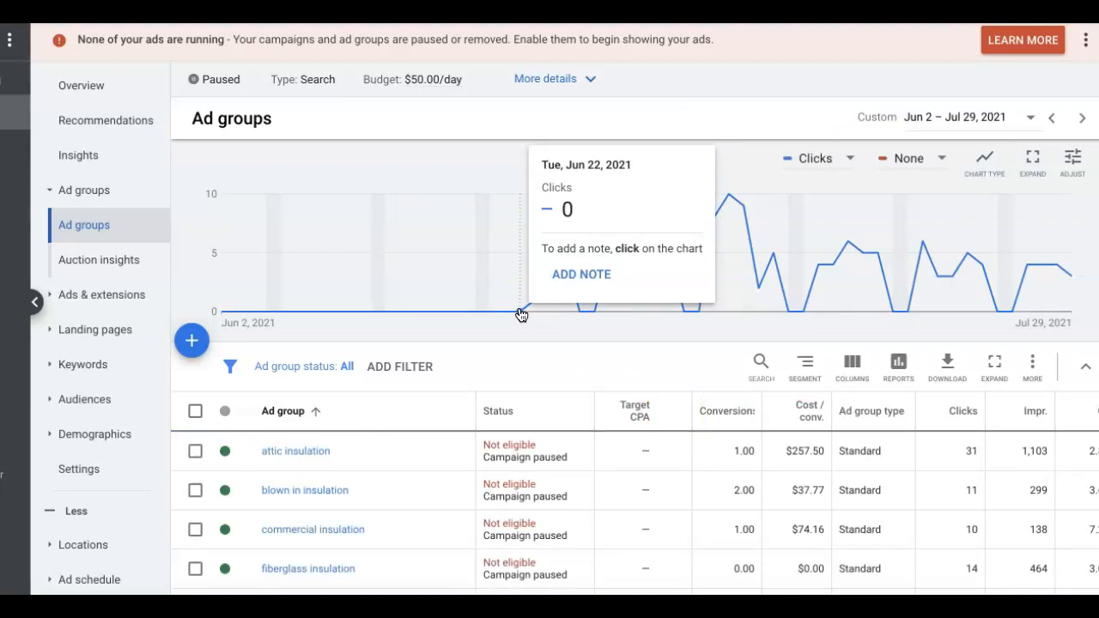
{"action": "mouse_move", "coordinate": [649, 387]}
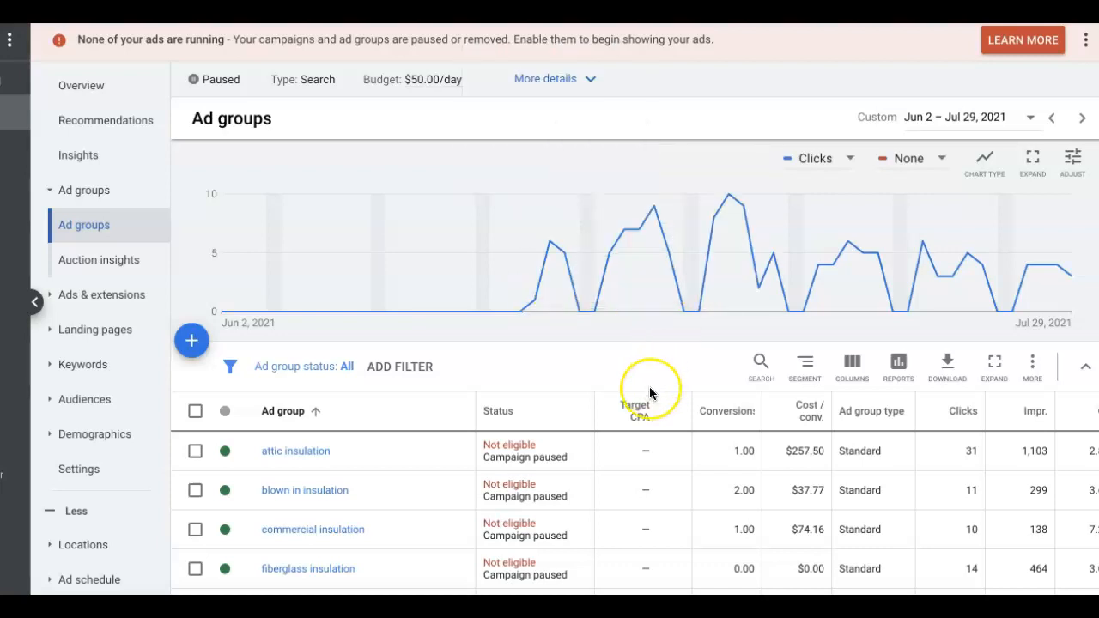
{"action": "scroll", "scroll_direction": "down", "scroll_amount": 3}
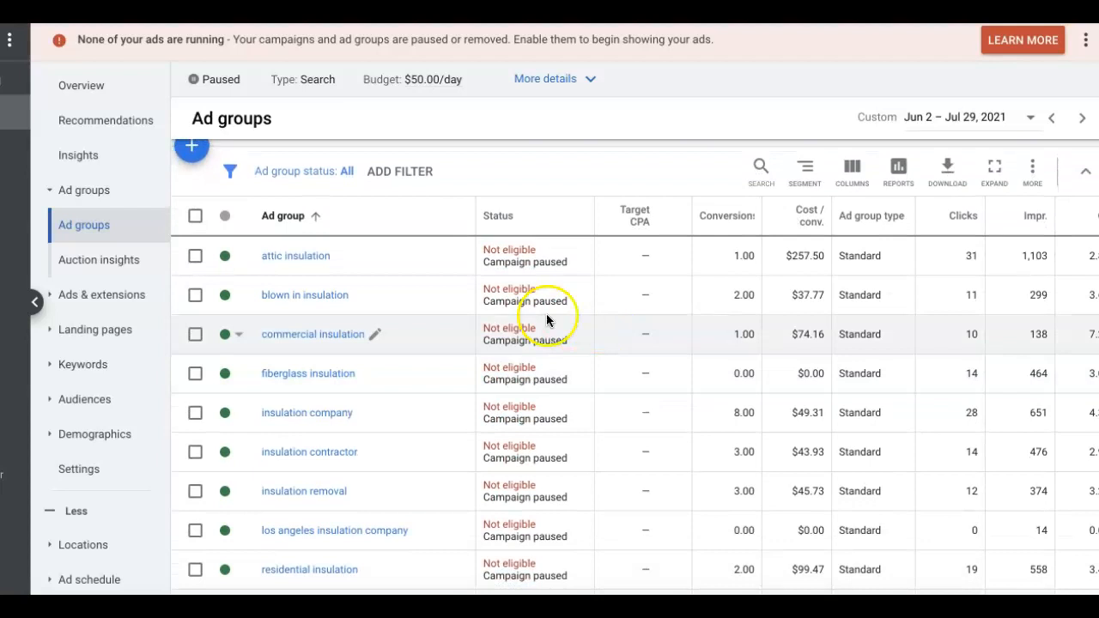
{"action": "scroll", "scroll_direction": "down", "scroll_amount": 3}
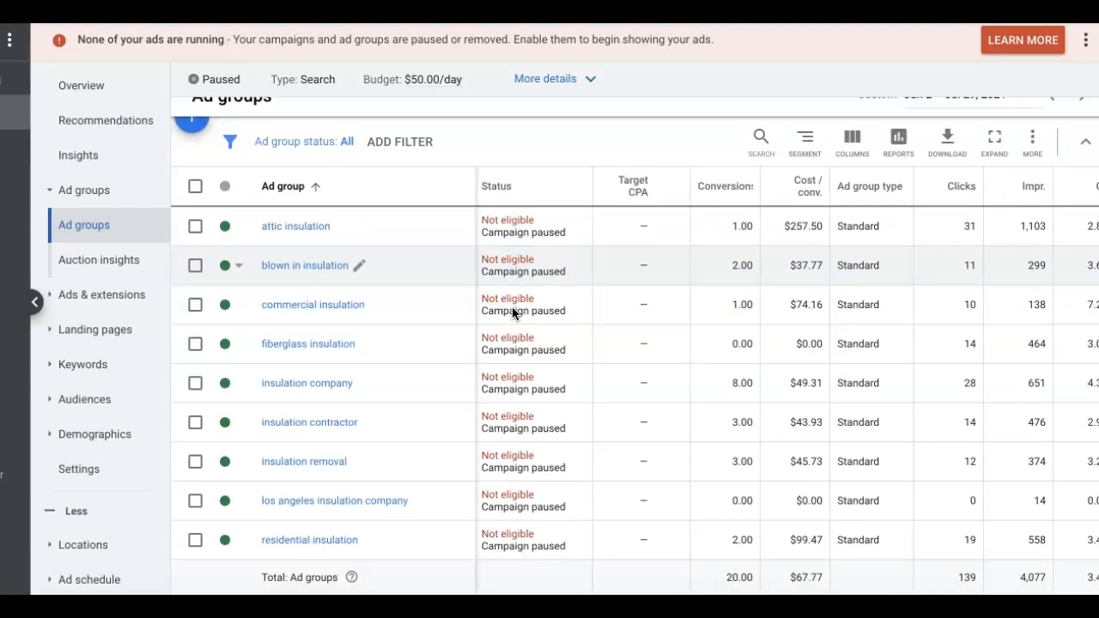
{"action": "mouse_move", "coordinate": [524, 383]}
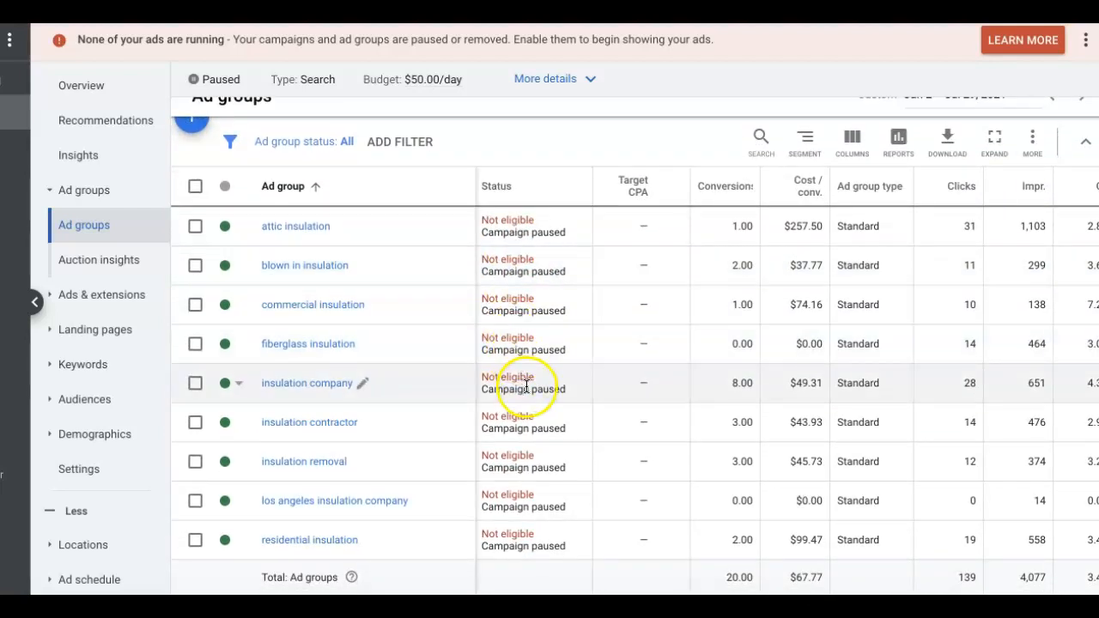
Sort ad groups by conversions, then show the campaign's Search Keywords list
{"action": "left_click", "coordinate": [725, 186]}
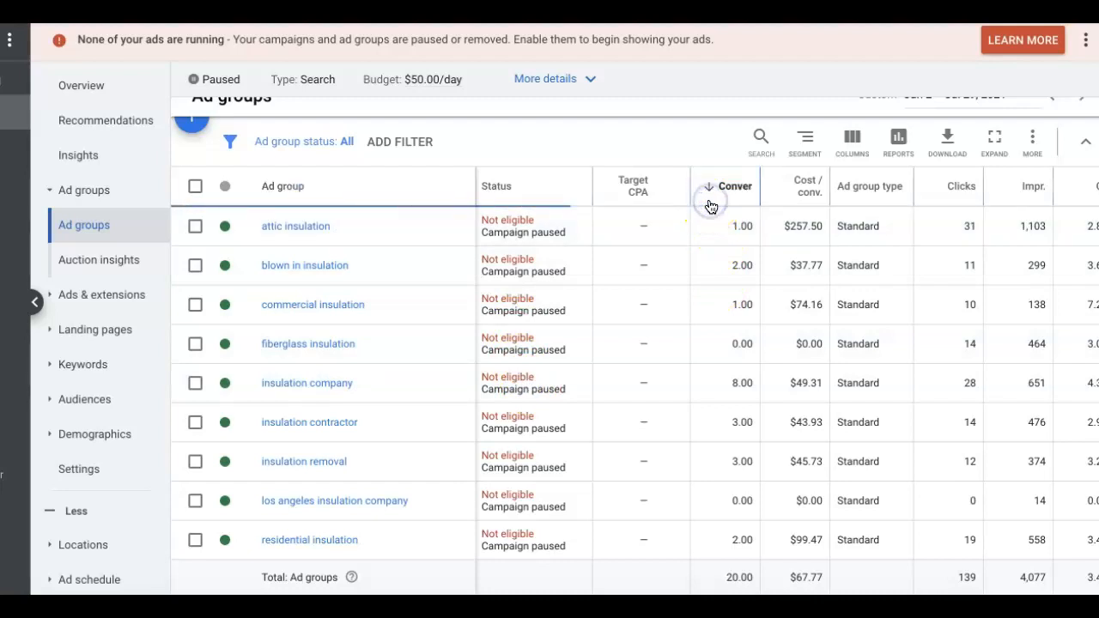
{"action": "left_click", "coordinate": [724, 185]}
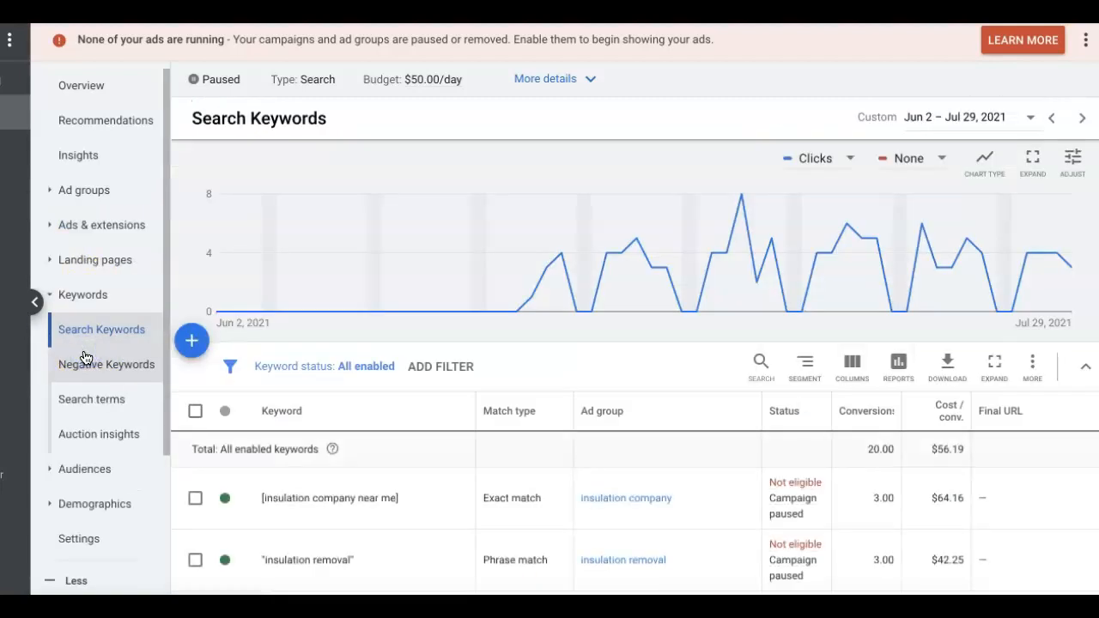
{"action": "scroll", "scroll_direction": "down", "scroll_amount": 3}
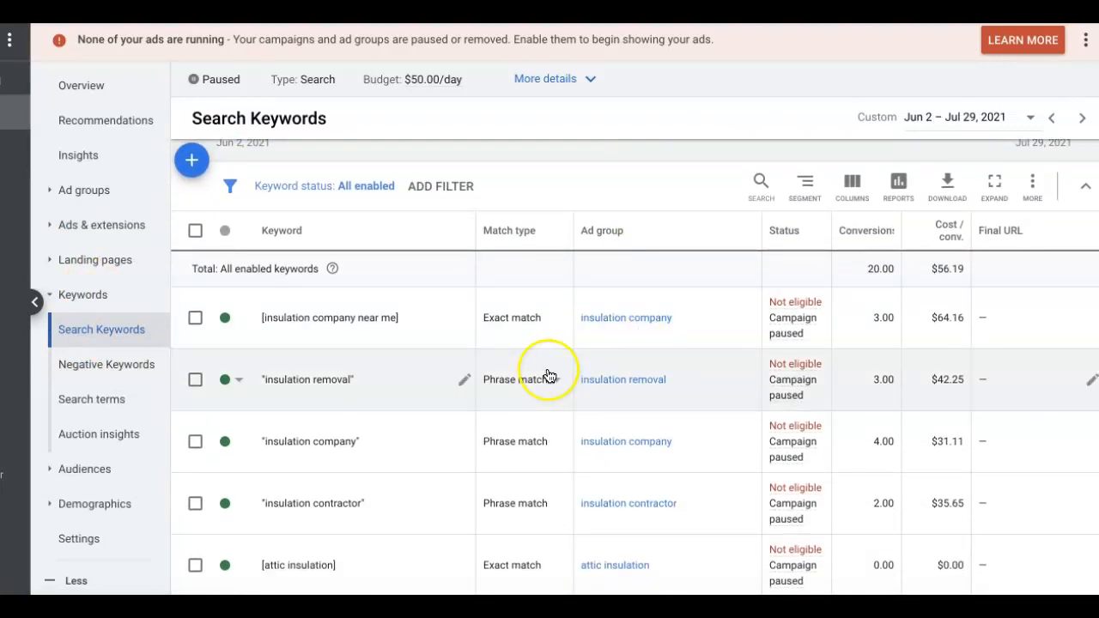
{"action": "scroll", "scroll_direction": "down", "scroll_amount": 3}
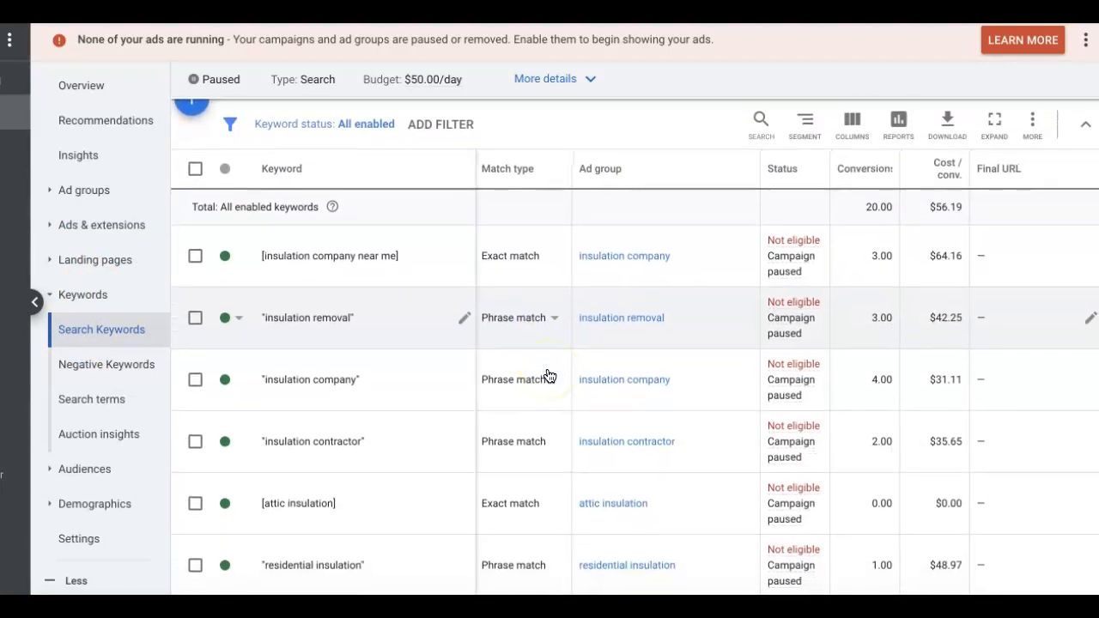
{"action": "mouse_move", "coordinate": [886, 299]}
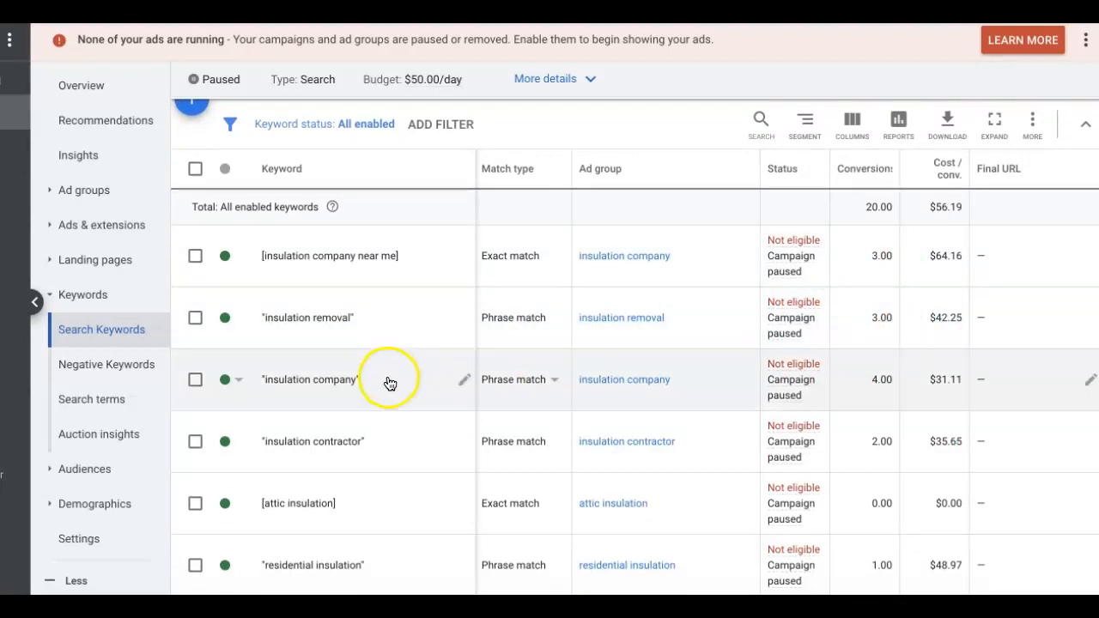
{"action": "scroll", "scroll_direction": "down", "scroll_amount": 3}
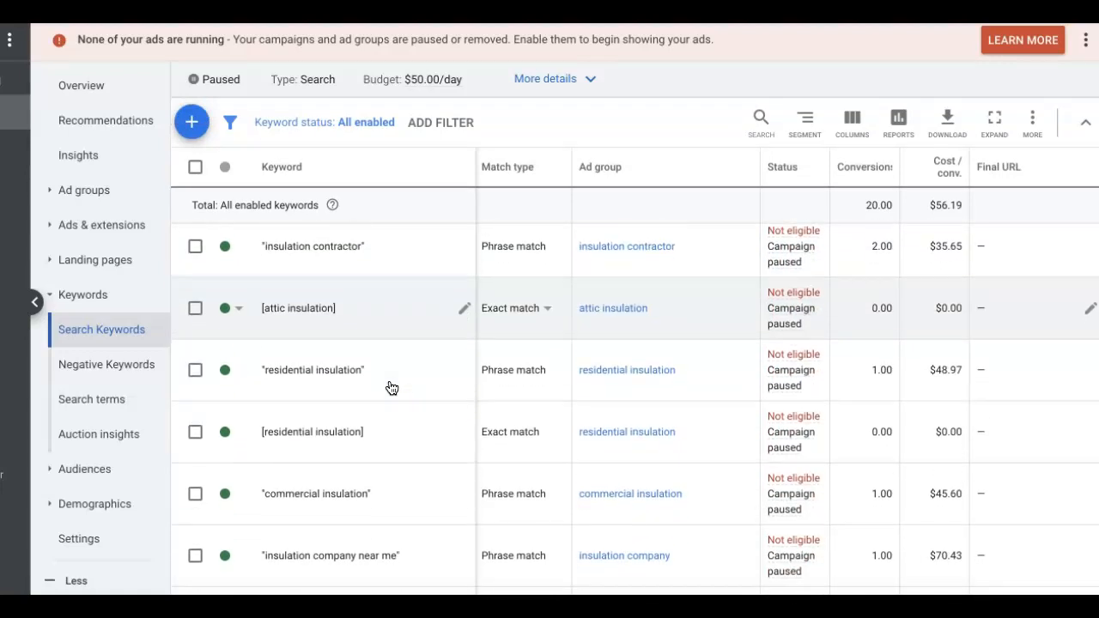
{"action": "scroll", "scroll_direction": "up", "scroll_amount": 3}
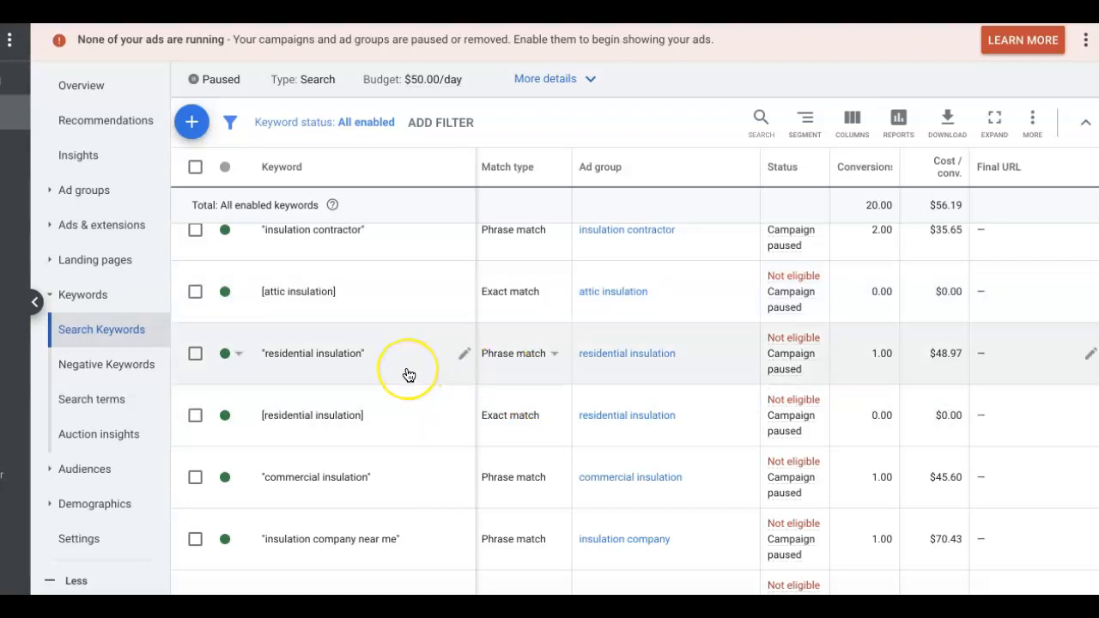
{"action": "scroll", "scroll_direction": "down", "scroll_amount": 3}
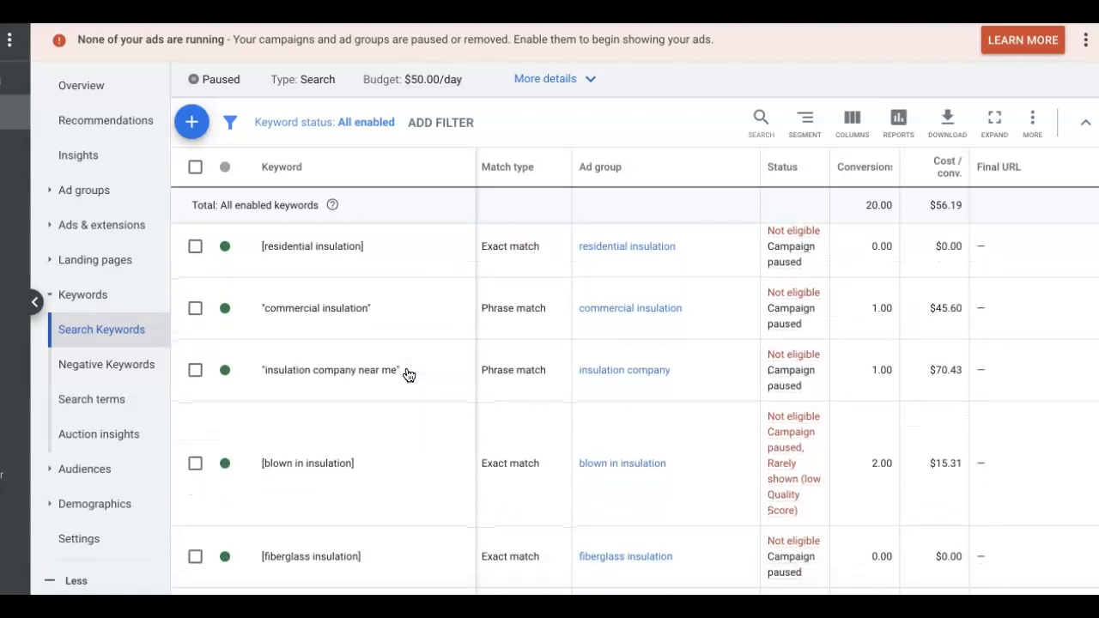
{"action": "scroll", "scroll_direction": "down", "scroll_amount": 3}
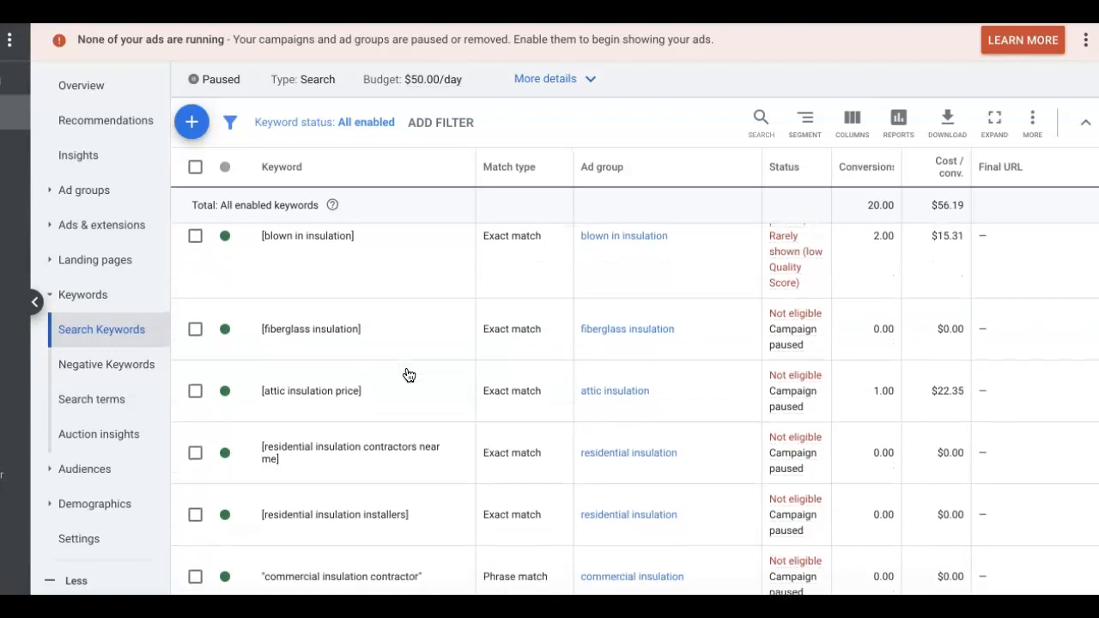
Show the Devices report with clicks, cost and conv. rate for computers, mobiles, tablets
{"action": "left_click", "coordinate": [83, 189]}
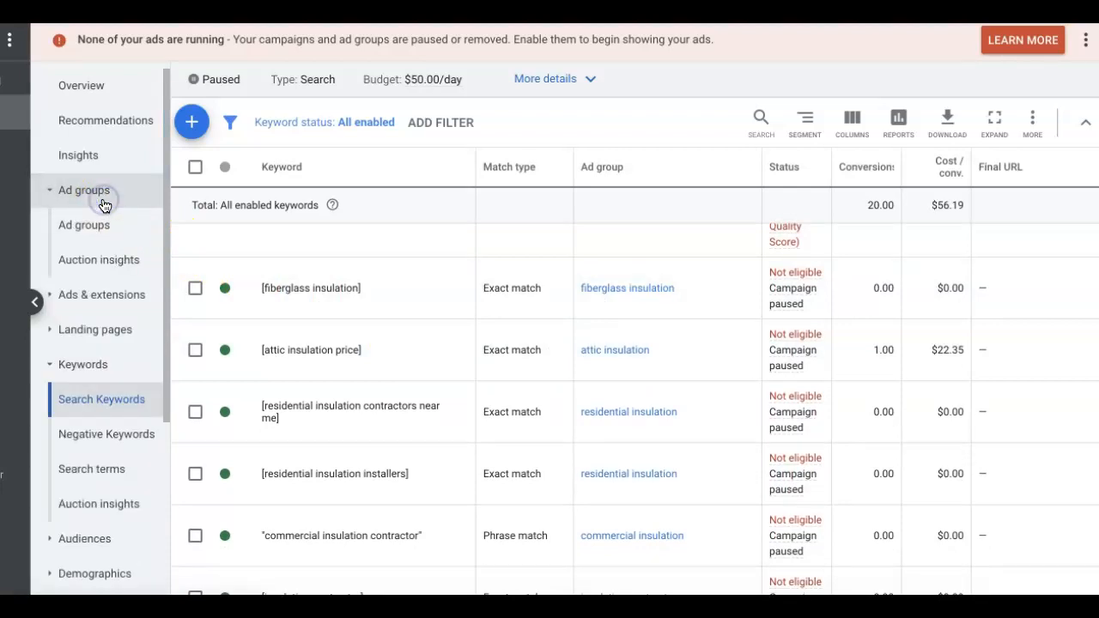
{"action": "left_click", "coordinate": [82, 225]}
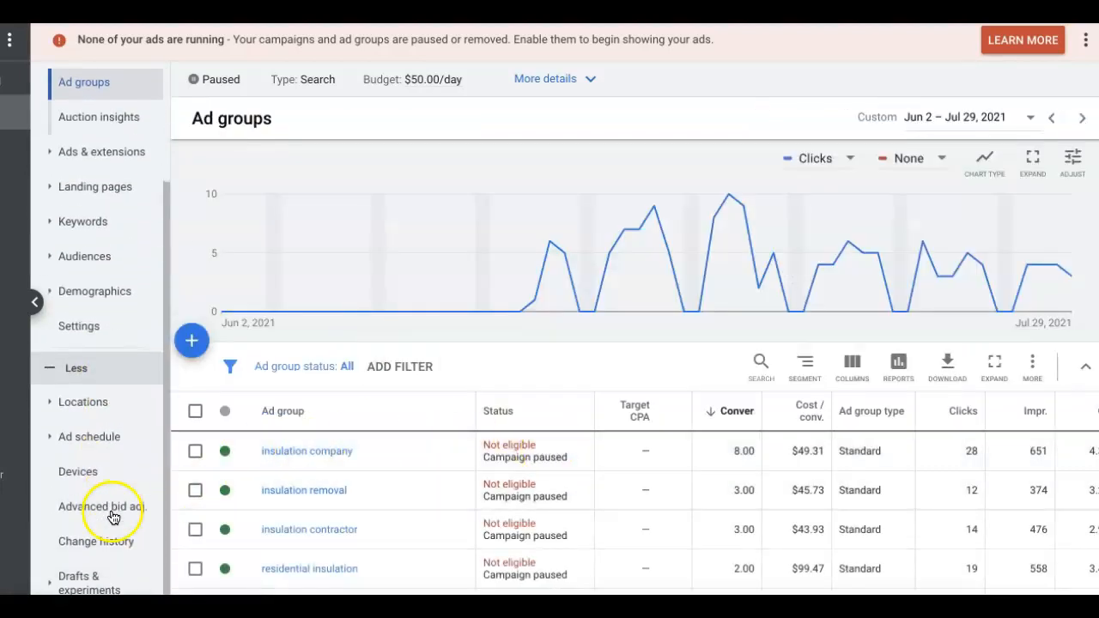
{"action": "left_click", "coordinate": [78, 470]}
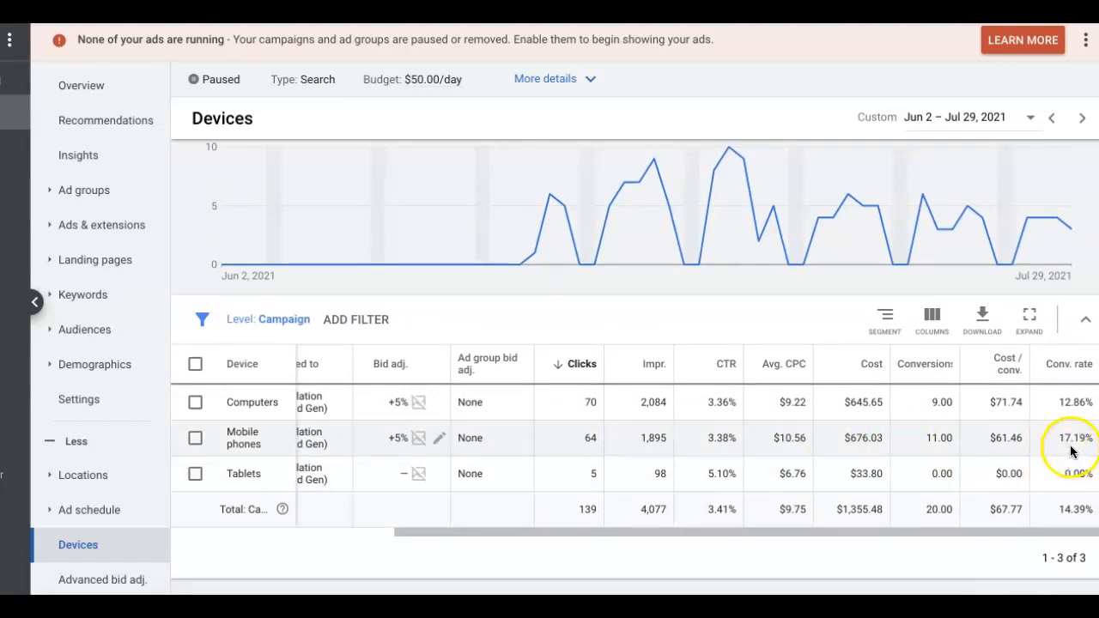
{"action": "mouse_move", "coordinate": [1030, 412]}
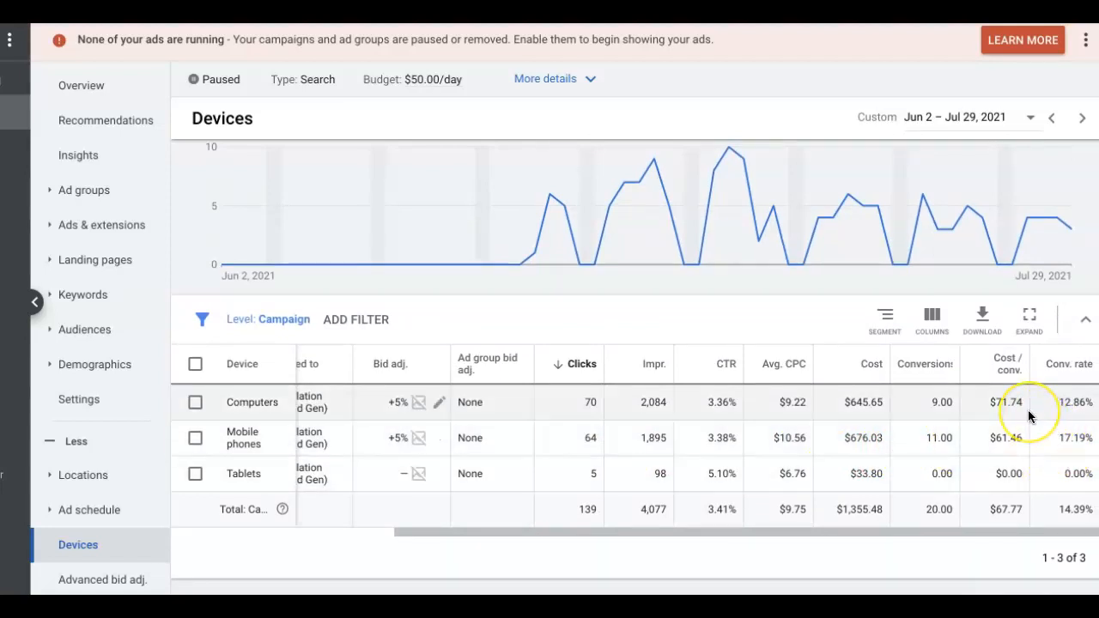
{"action": "mouse_move", "coordinate": [986, 446]}
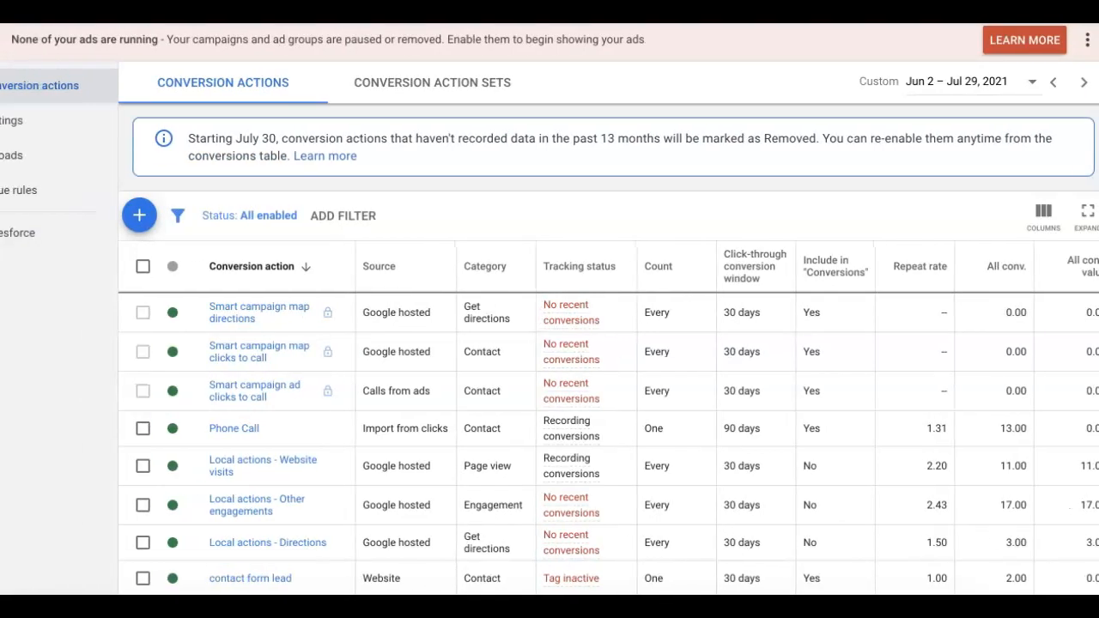
{"action": "scroll", "scroll_direction": "down", "scroll_amount": 3}
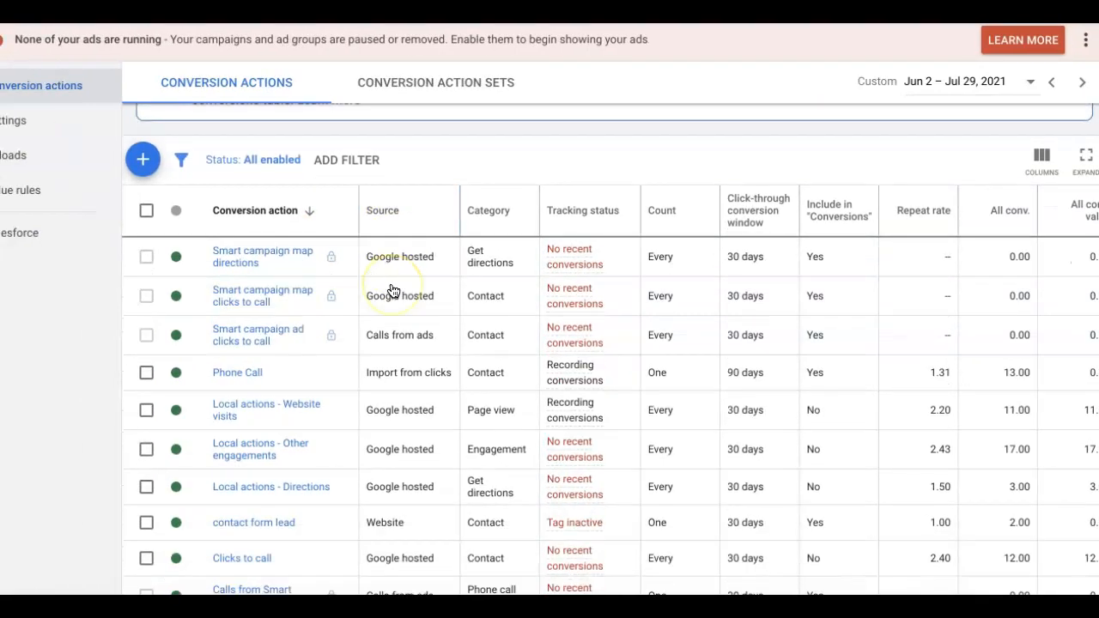
{"action": "scroll", "scroll_direction": "down", "scroll_amount": 3}
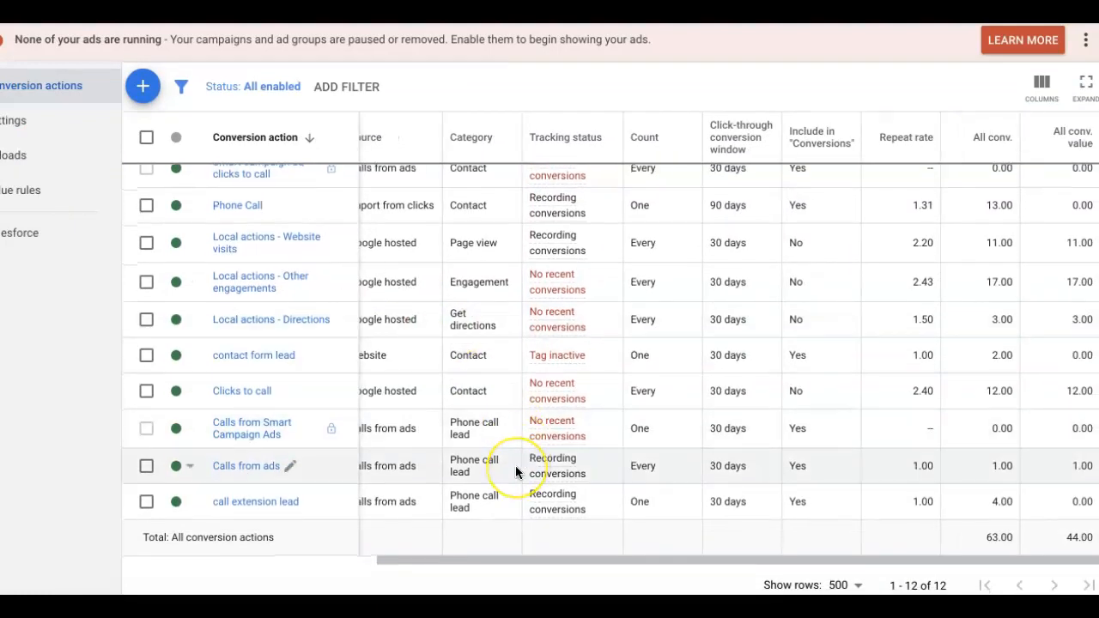
{"action": "scroll", "scroll_direction": "down", "scroll_amount": 3}
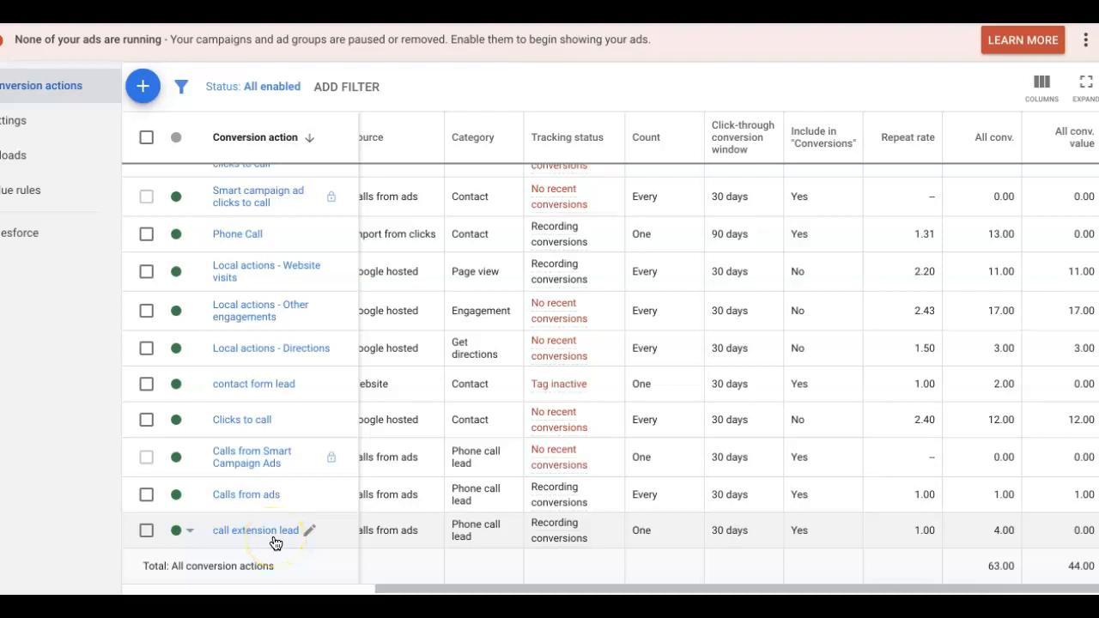
{"action": "mouse_move", "coordinate": [443, 501]}
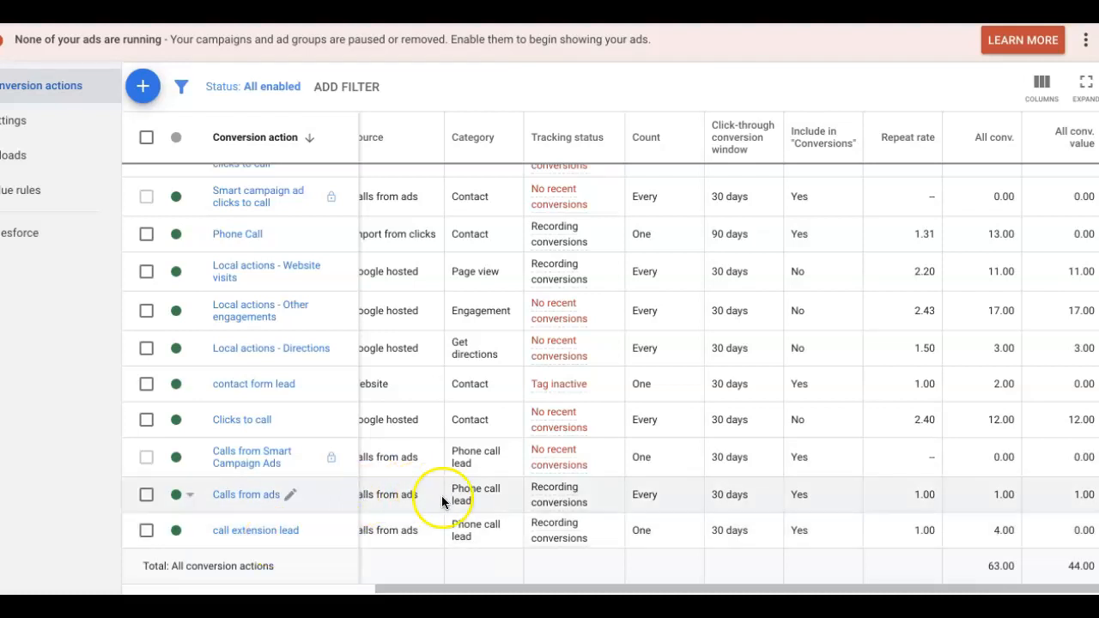
{"action": "mouse_move", "coordinate": [292, 425]}
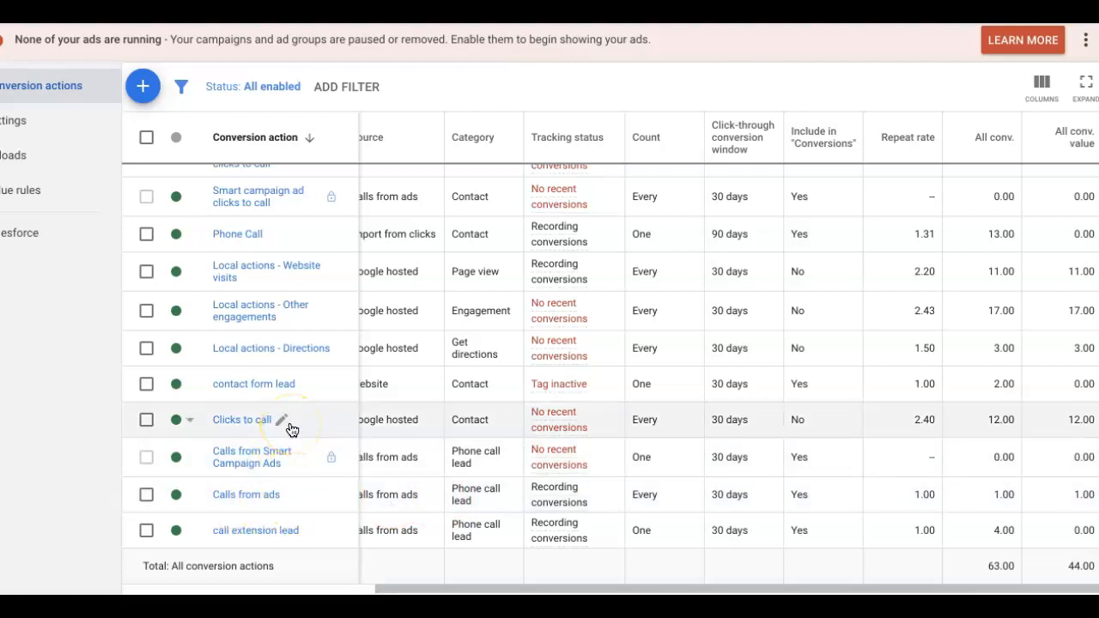
{"action": "mouse_move", "coordinate": [374, 412]}
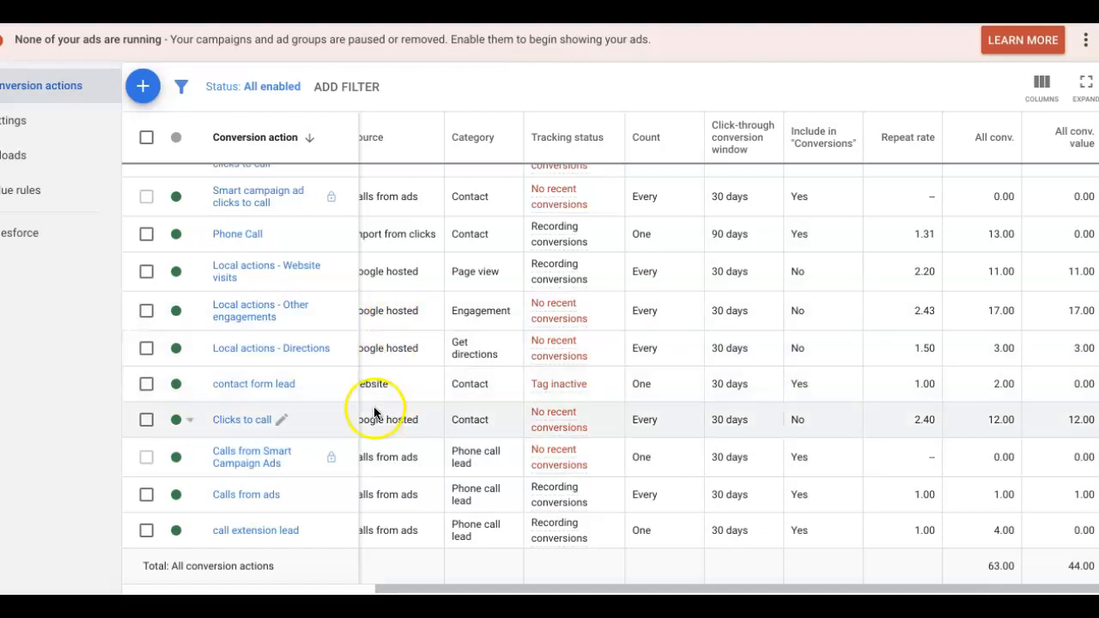
{"action": "mouse_move", "coordinate": [312, 529]}
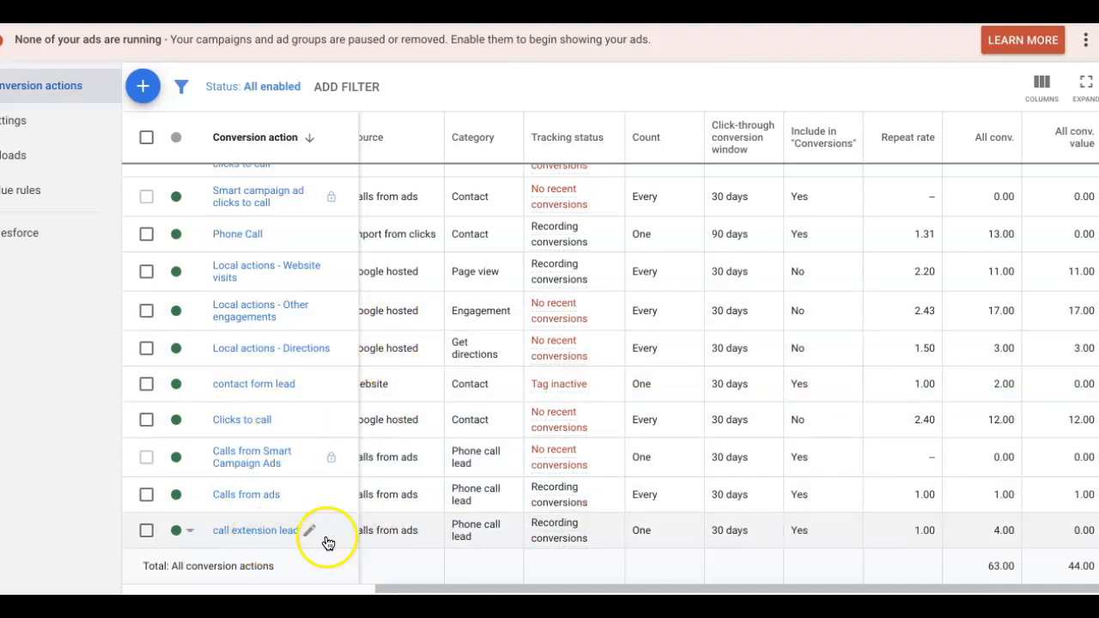
{"action": "mouse_move", "coordinate": [351, 526]}
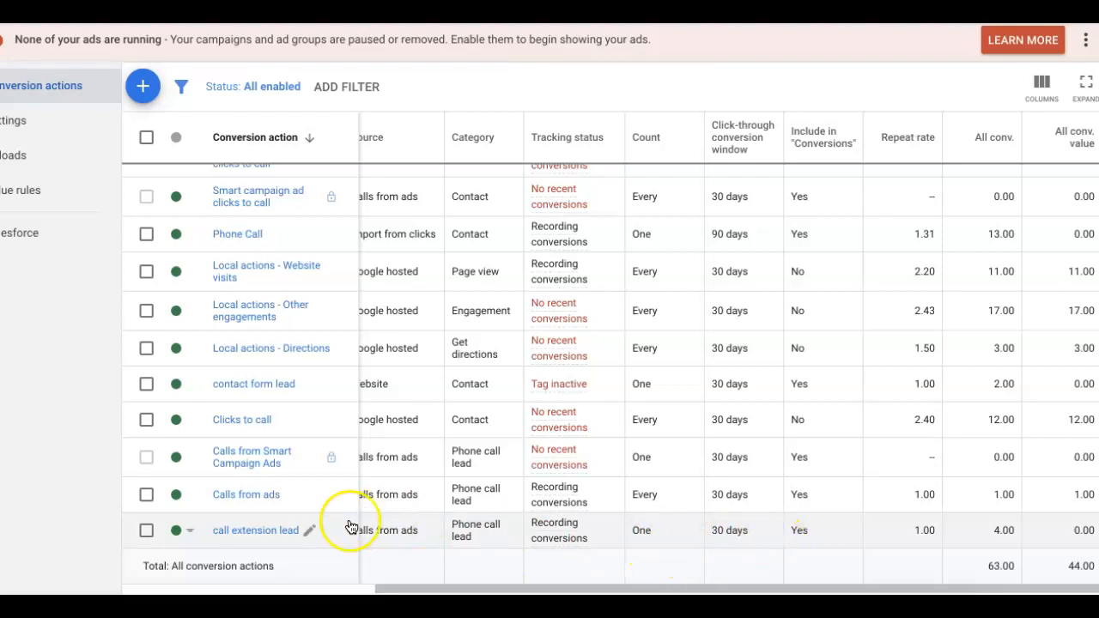
{"action": "mouse_move", "coordinate": [261, 539]}
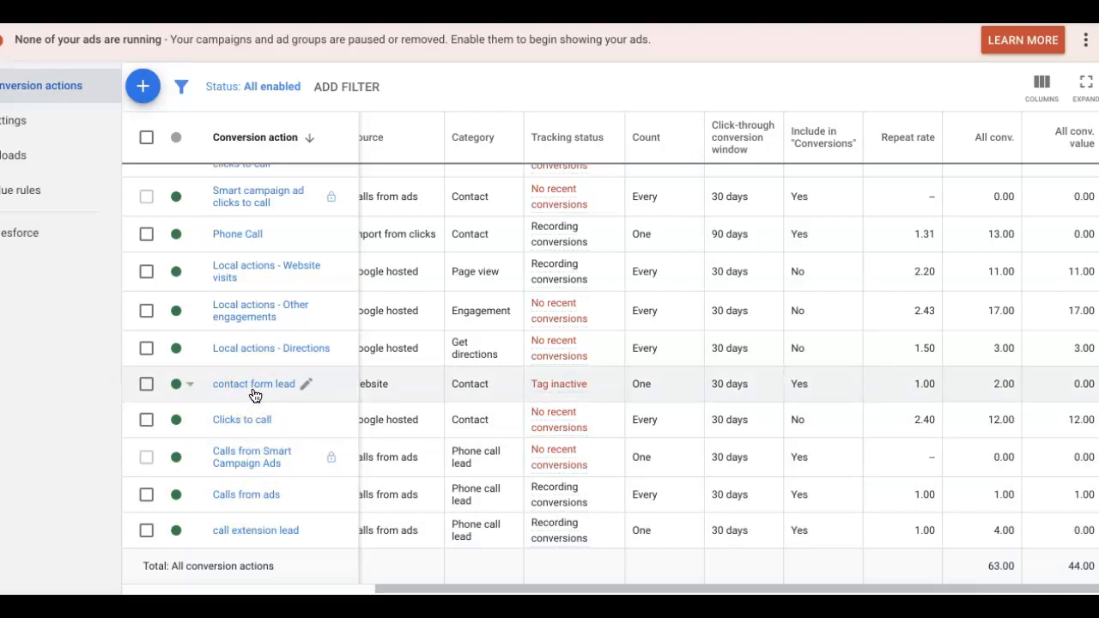
{"action": "mouse_move", "coordinate": [257, 311]}
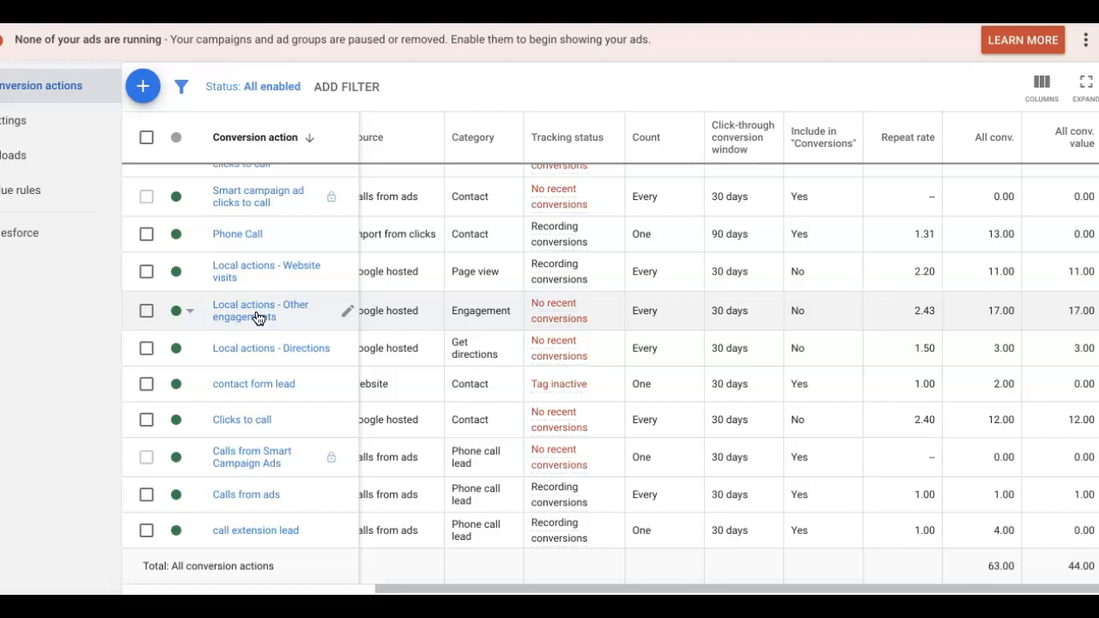
{"action": "mouse_move", "coordinate": [260, 234]}
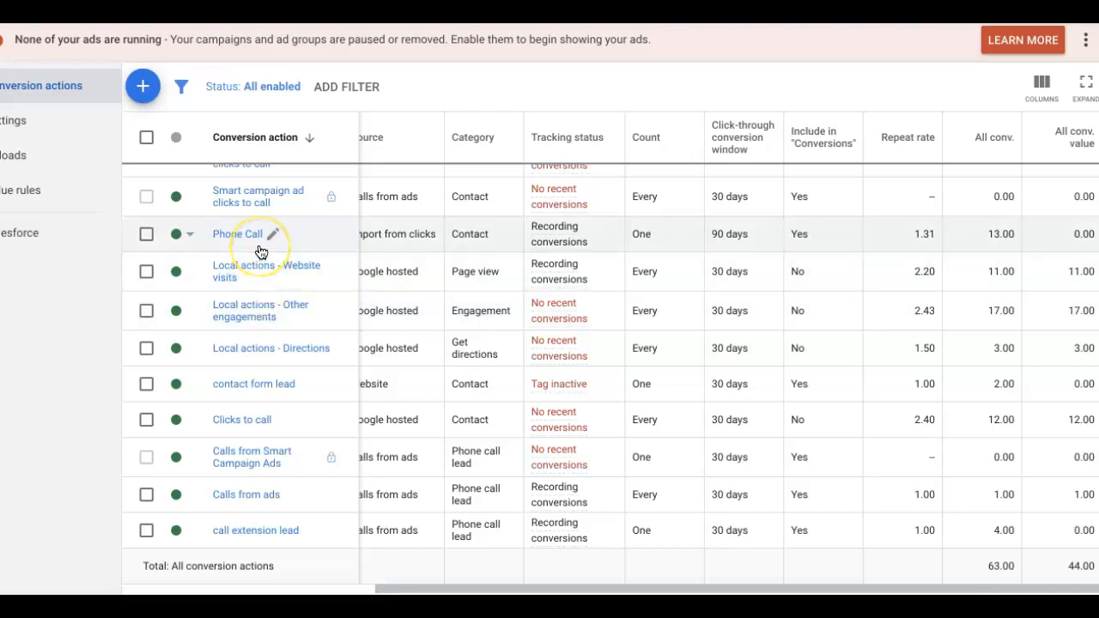
{"action": "mouse_move", "coordinate": [993, 247]}
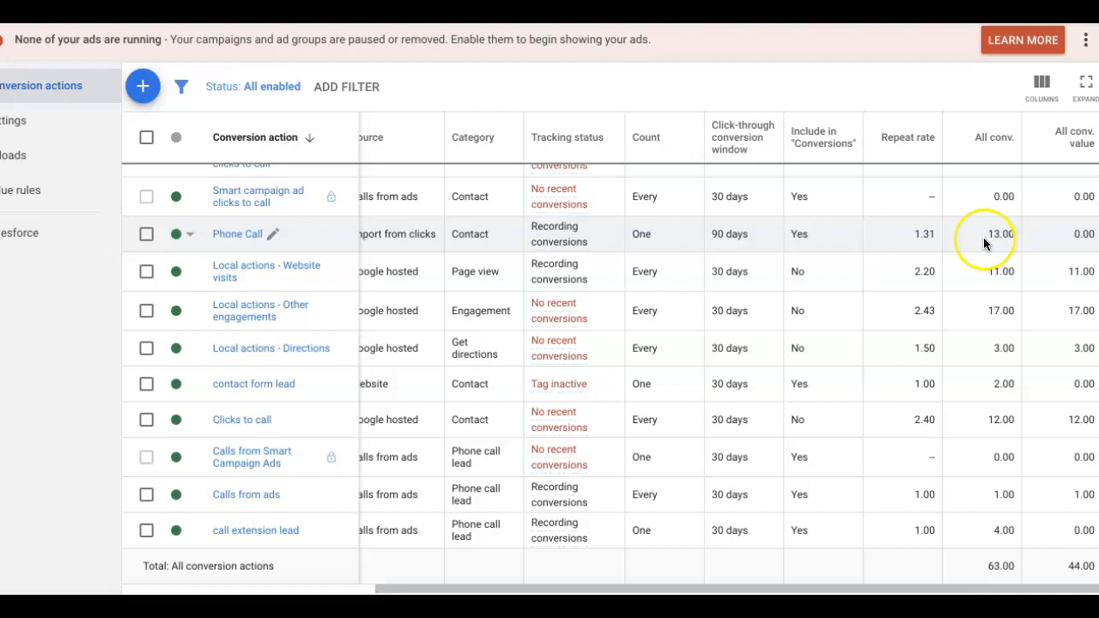
{"action": "scroll", "scroll_direction": "up", "scroll_amount": 3}
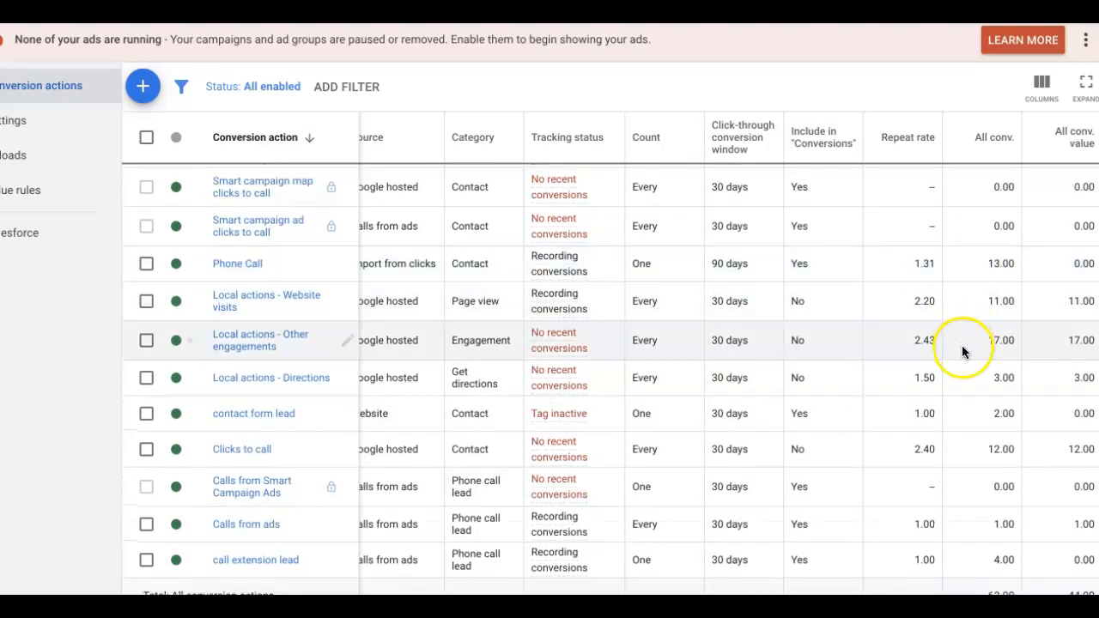
{"action": "scroll", "scroll_direction": "down", "scroll_amount": 3}
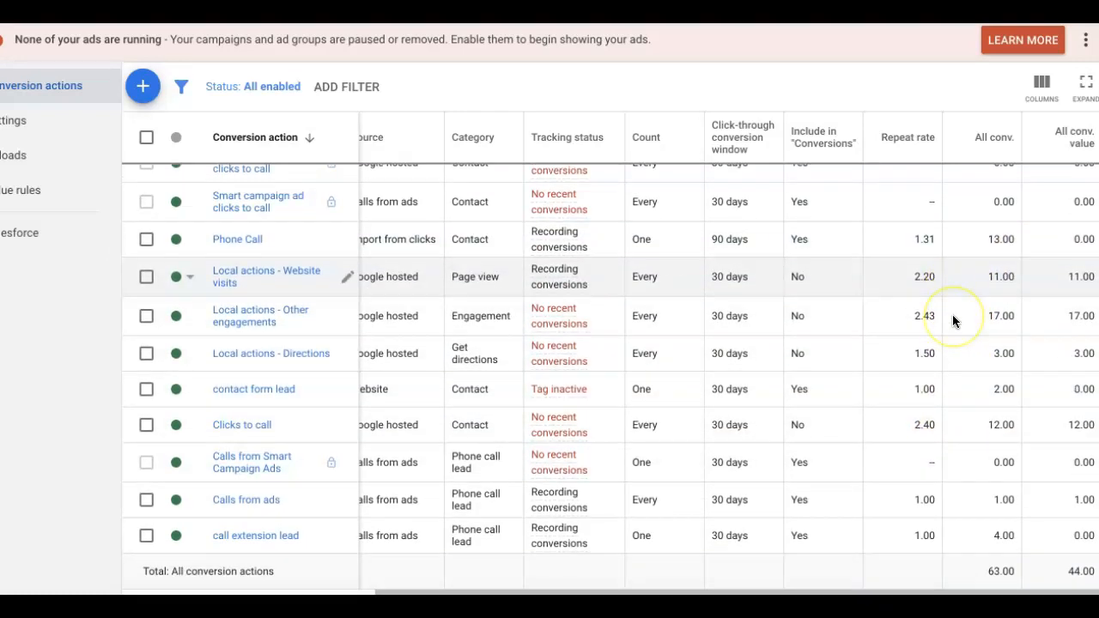
{"action": "scroll", "scroll_direction": "up", "scroll_amount": 3}
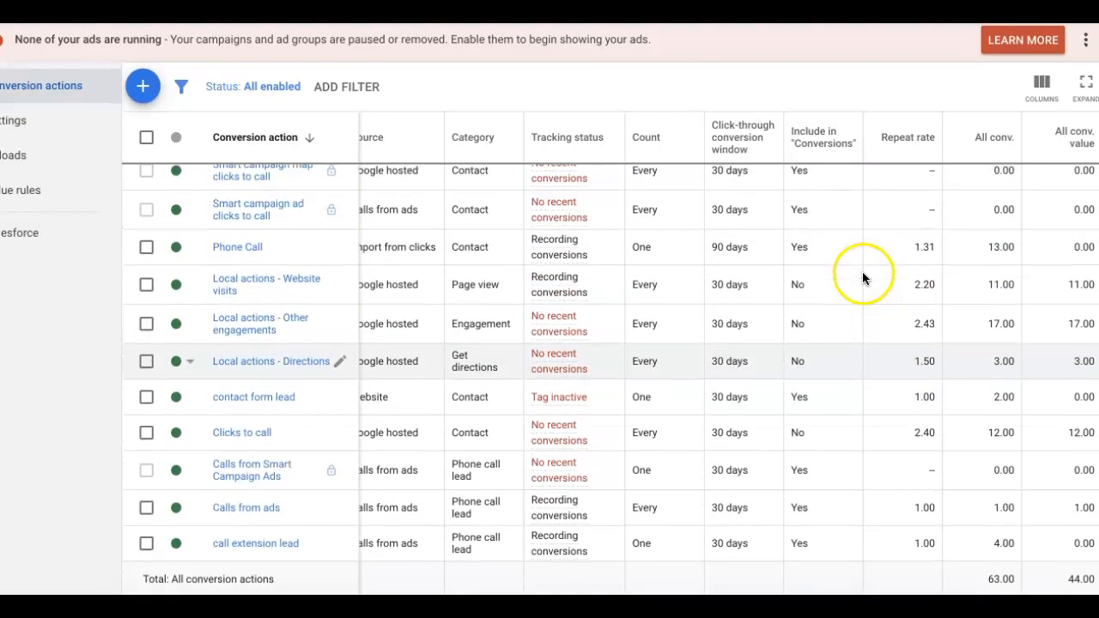
{"action": "mouse_move", "coordinate": [940, 250]}
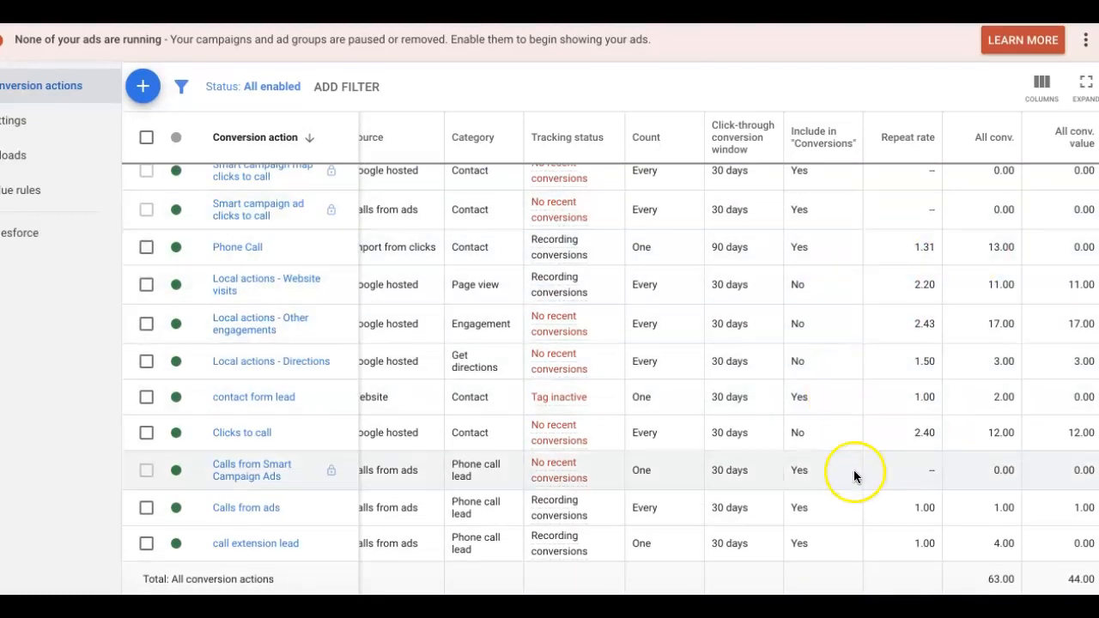
{"action": "scroll", "scroll_direction": "down", "scroll_amount": 3}
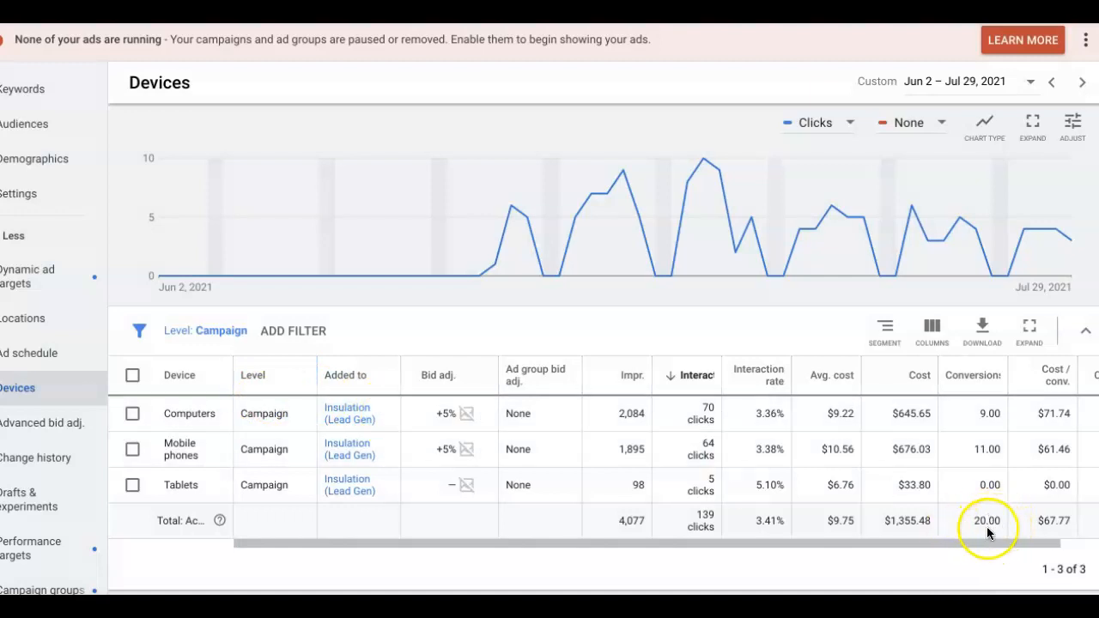
{"action": "mouse_move", "coordinate": [684, 433]}
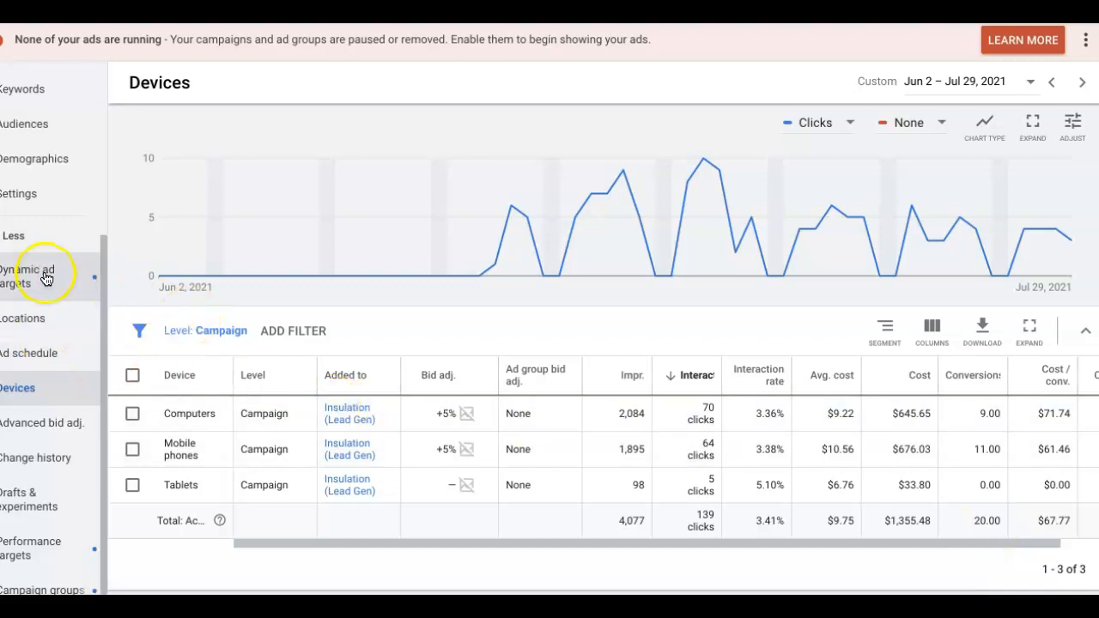
{"action": "scroll", "scroll_direction": "up", "scroll_amount": 3}
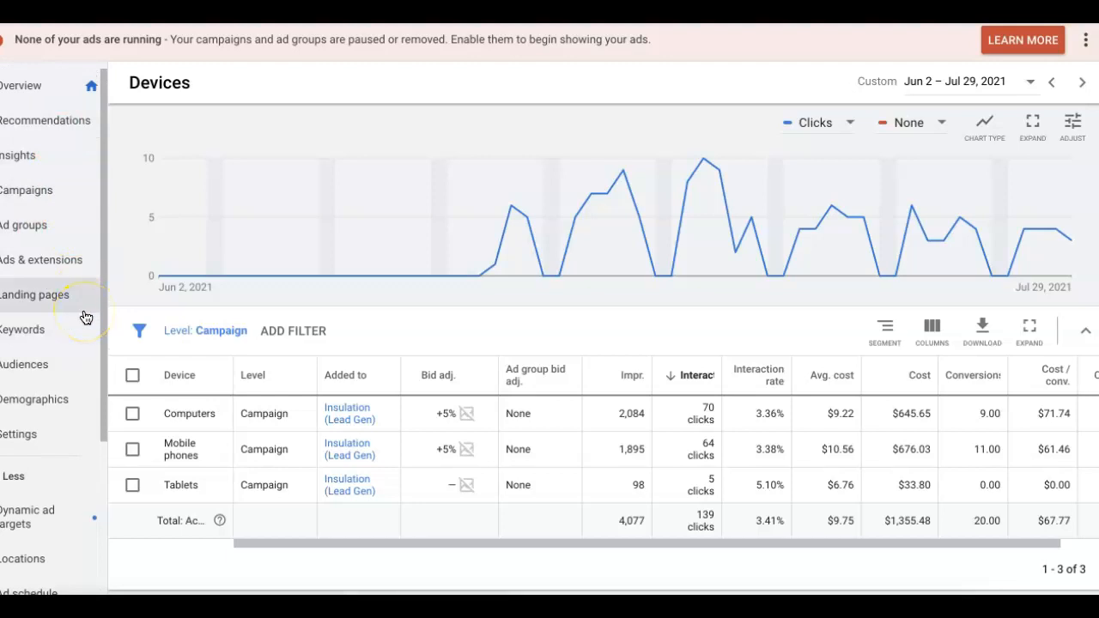
{"action": "mouse_move", "coordinate": [982, 575]}
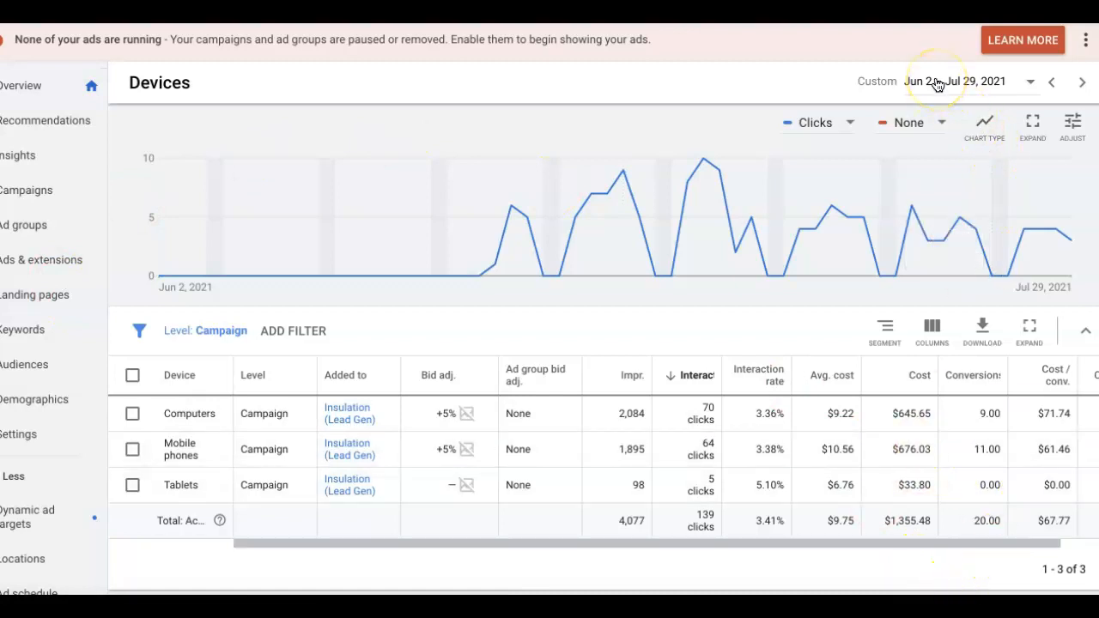
Set the period to Last 7 days (Jul 23–29, 2021), check device conv. rates, return to Campaigns
{"action": "left_click", "coordinate": [933, 83]}
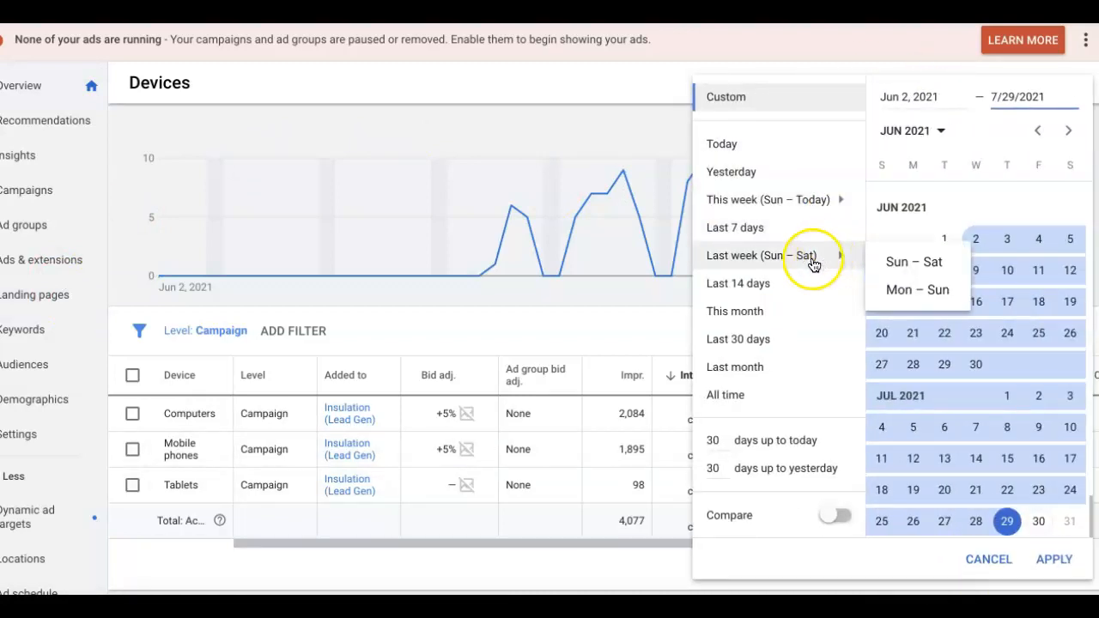
{"action": "mouse_move", "coordinate": [738, 338]}
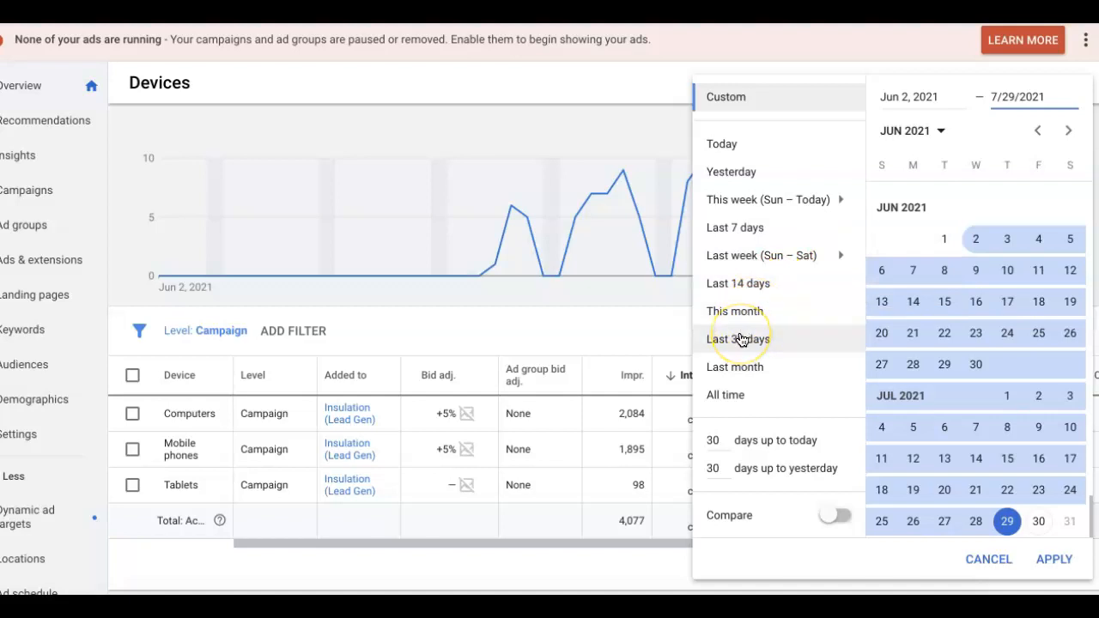
{"action": "mouse_move", "coordinate": [742, 226]}
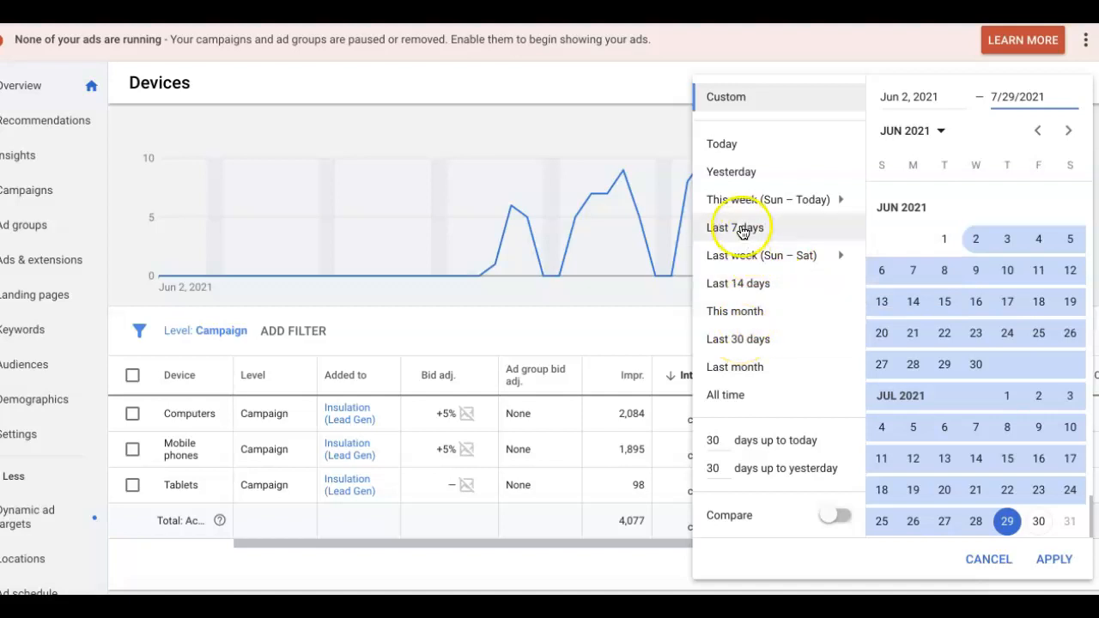
{"action": "left_click", "coordinate": [737, 227]}
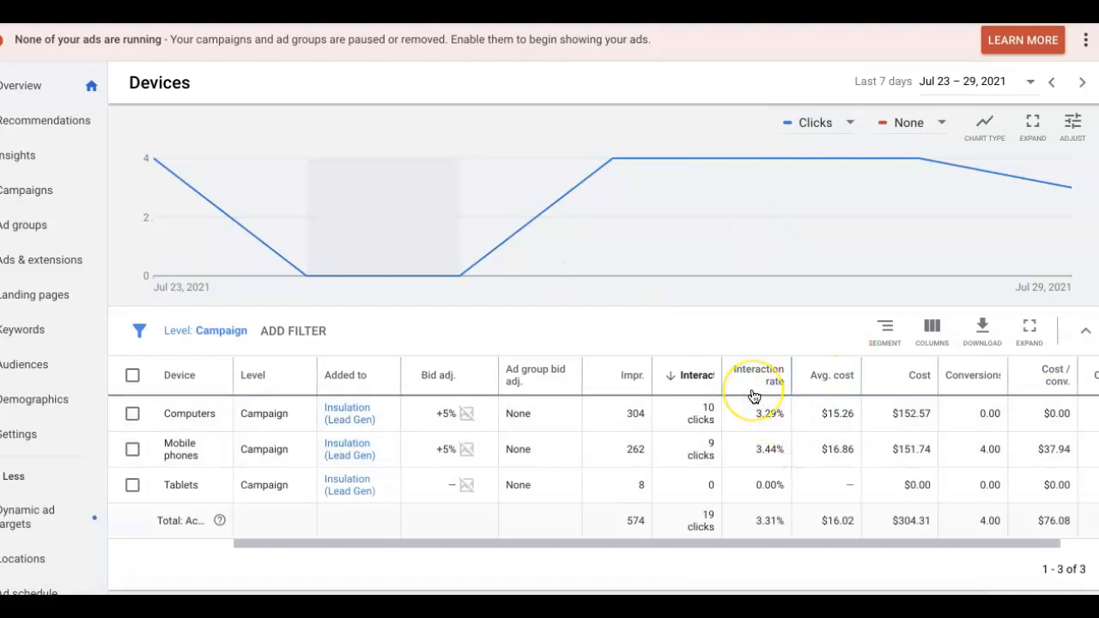
{"action": "scroll", "scroll_direction": "right", "scroll_amount": 3}
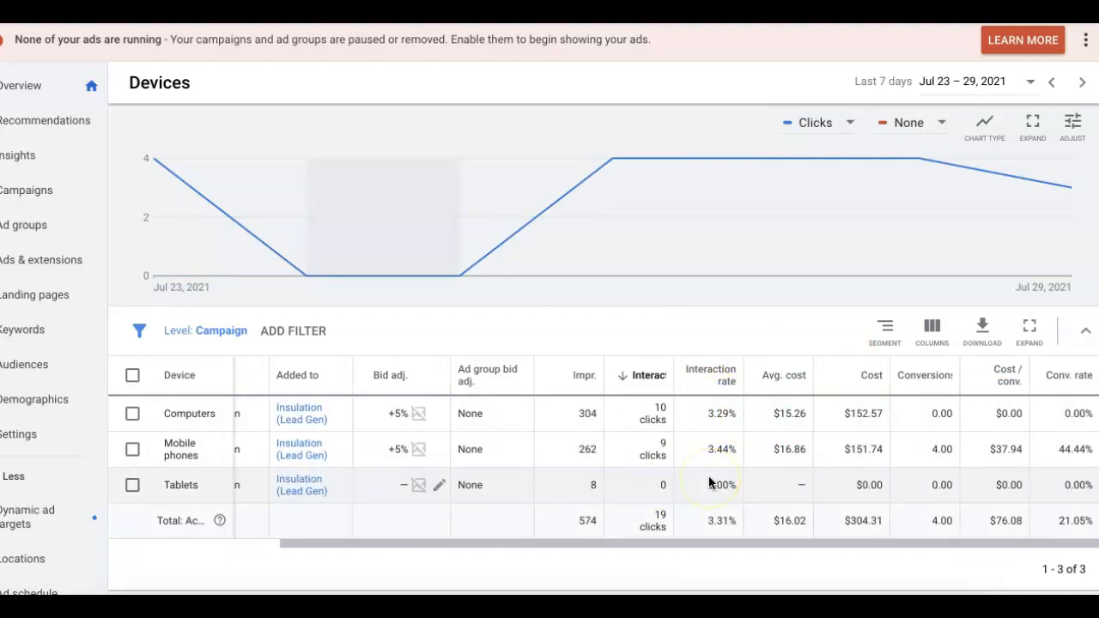
{"action": "mouse_move", "coordinate": [1071, 532]}
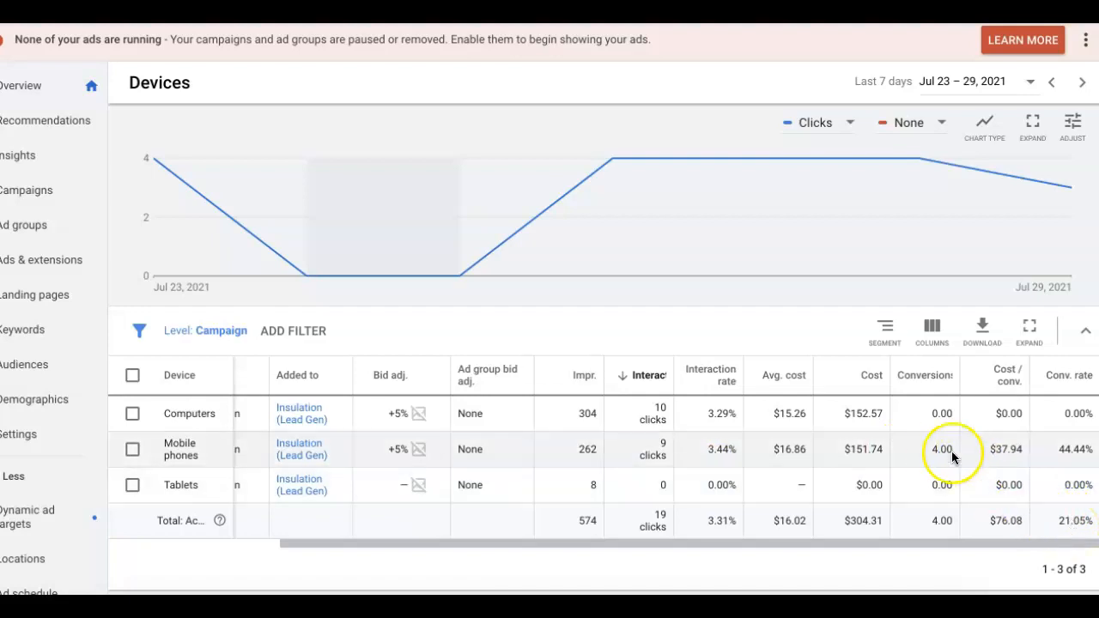
{"action": "mouse_move", "coordinate": [970, 532]}
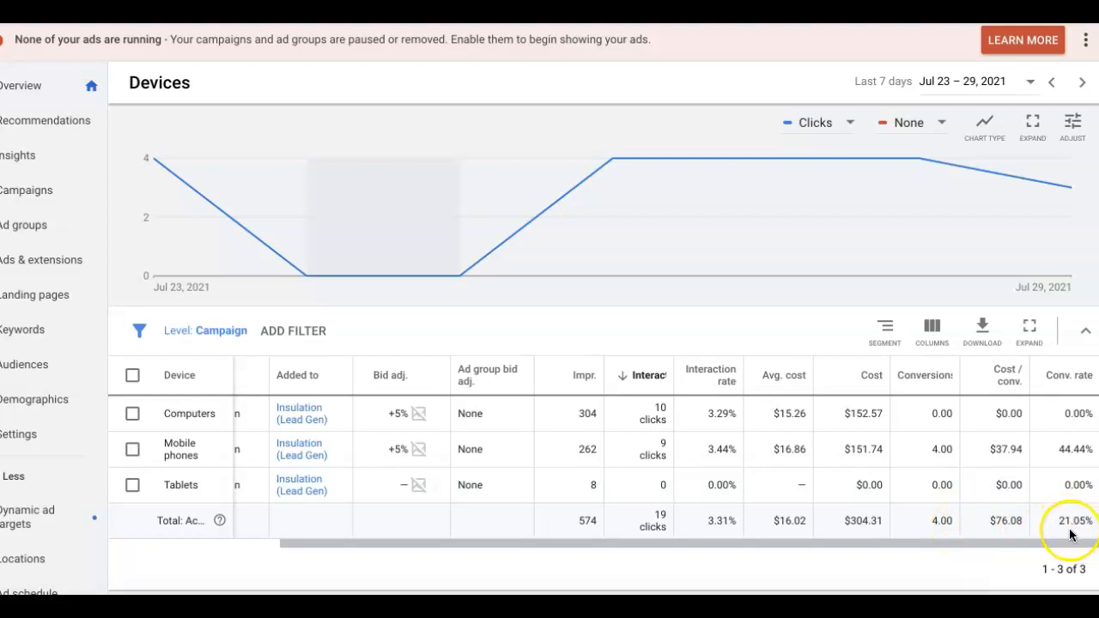
{"action": "mouse_move", "coordinate": [987, 529]}
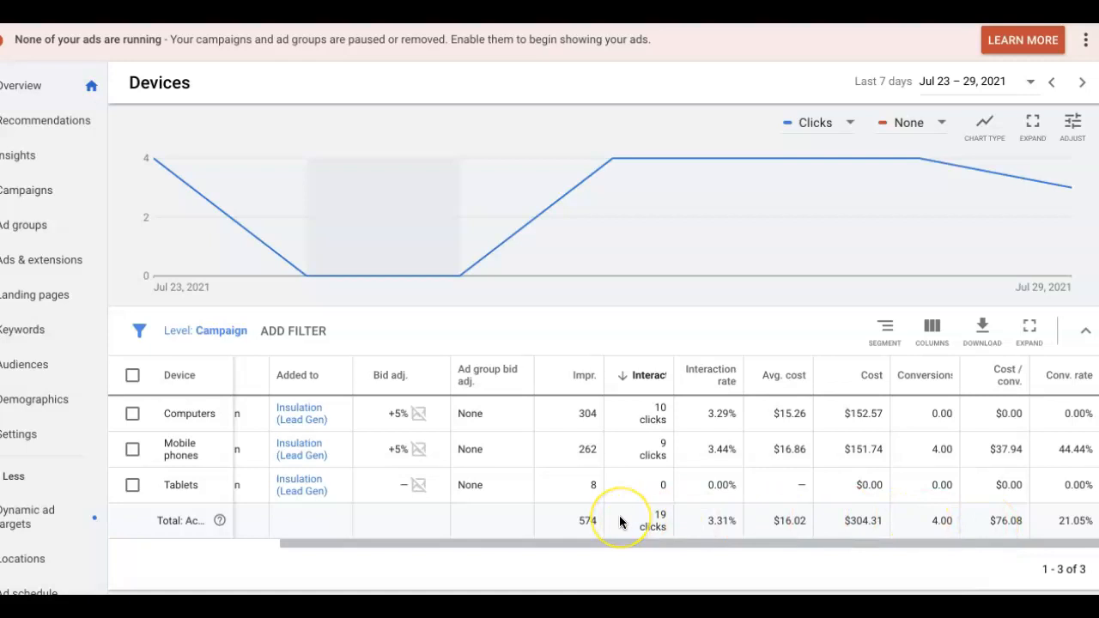
{"action": "mouse_move", "coordinate": [144, 266]}
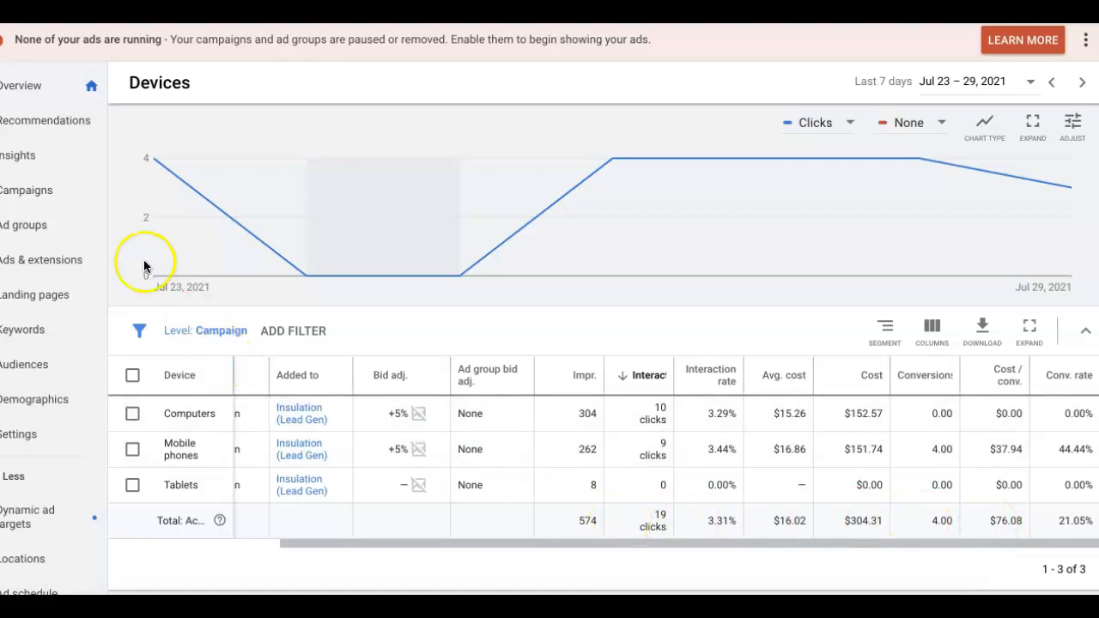
{"action": "left_click", "coordinate": [28, 189]}
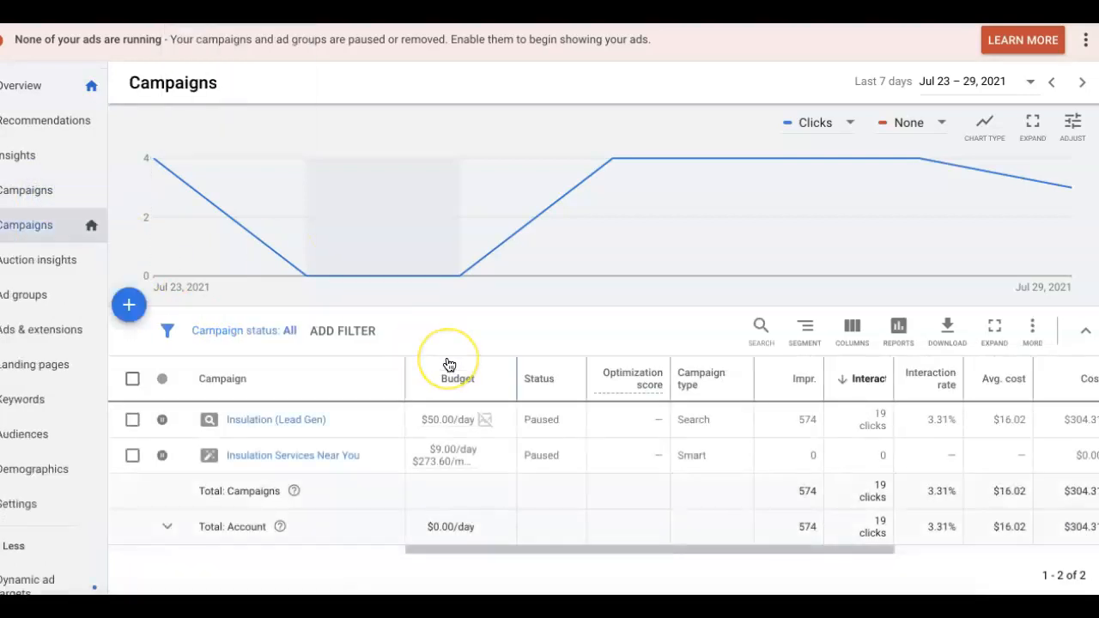